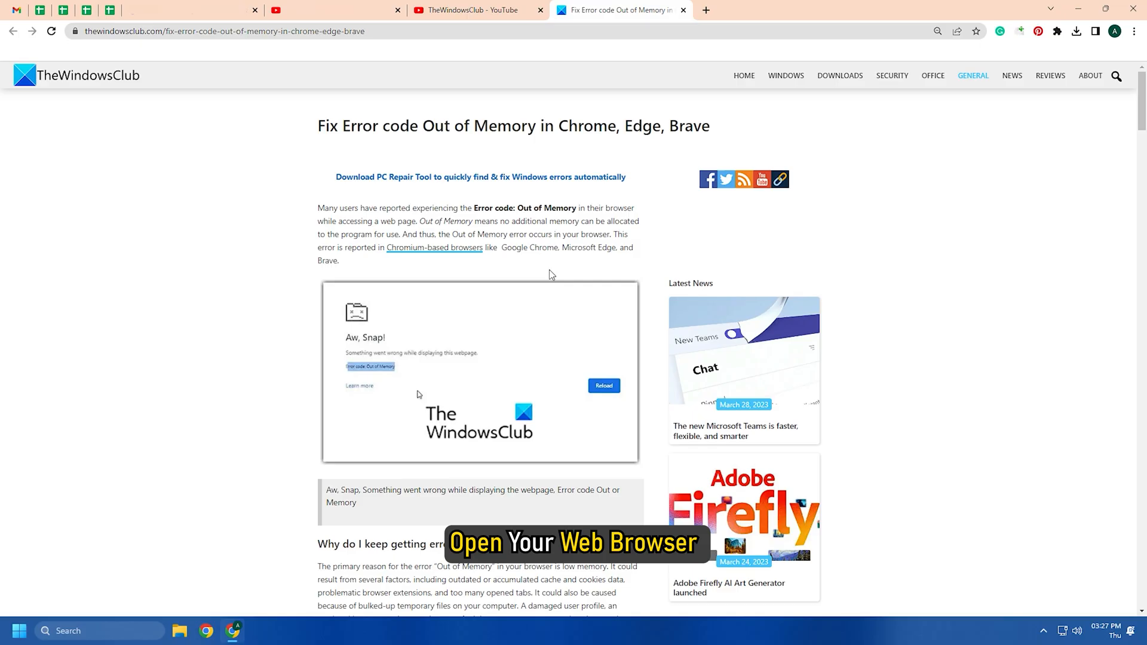
End the memory-heavy Microsoft Teams and YouTube tab processes from Chrome's Task Manager.
key(Shift+Esc)
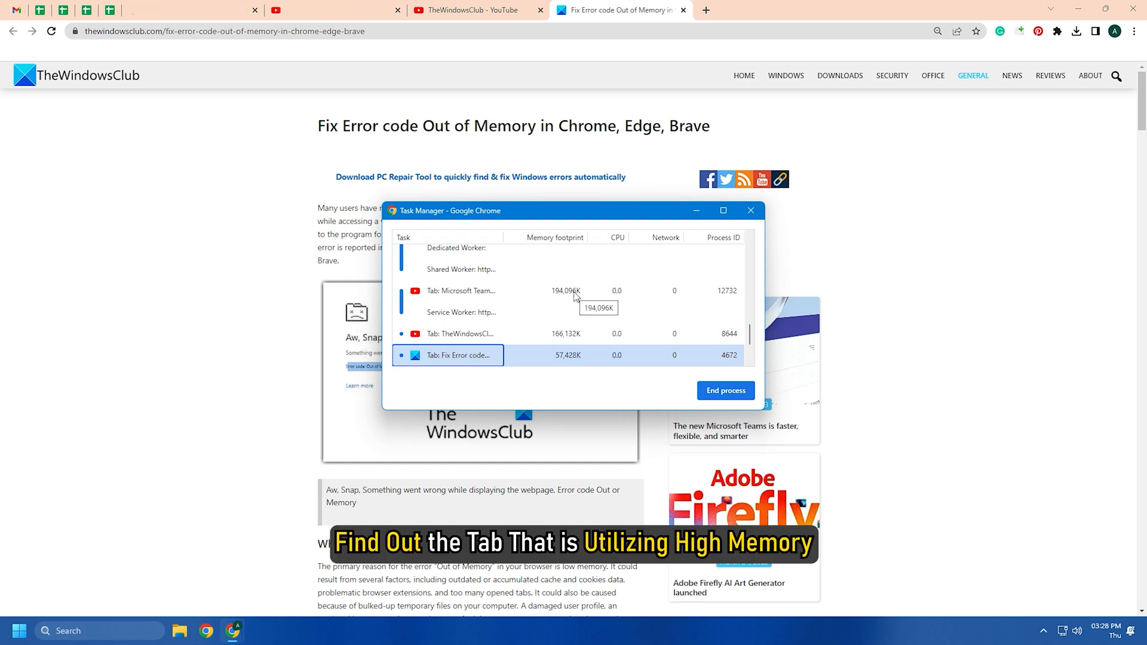
click(461, 291)
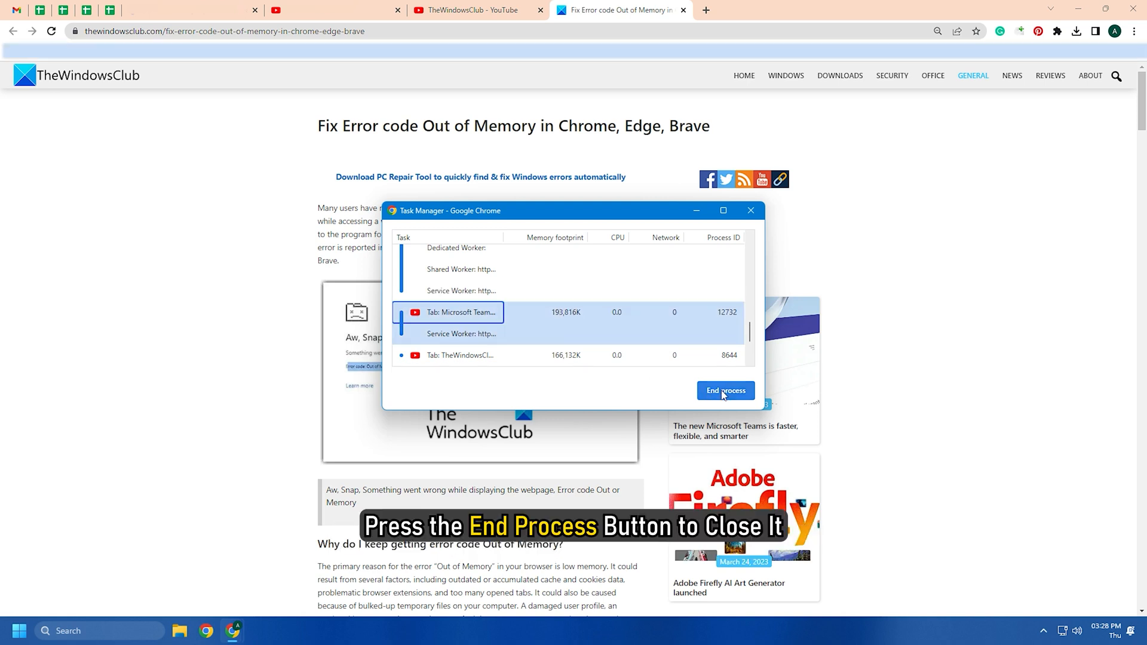
click(725, 391)
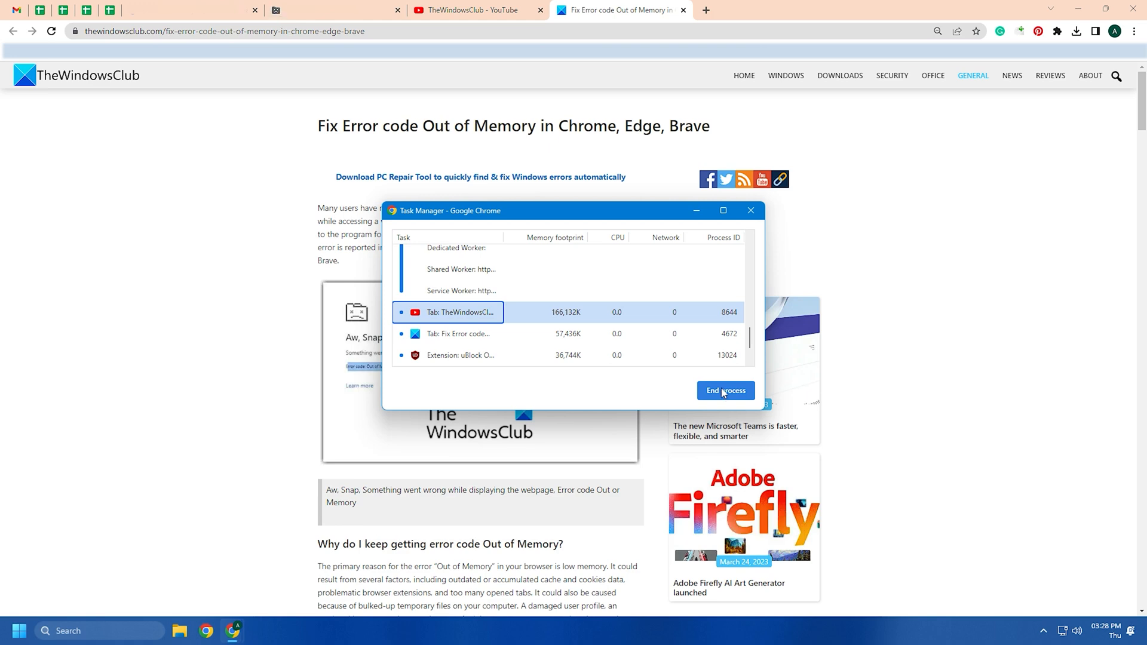
click(725, 390)
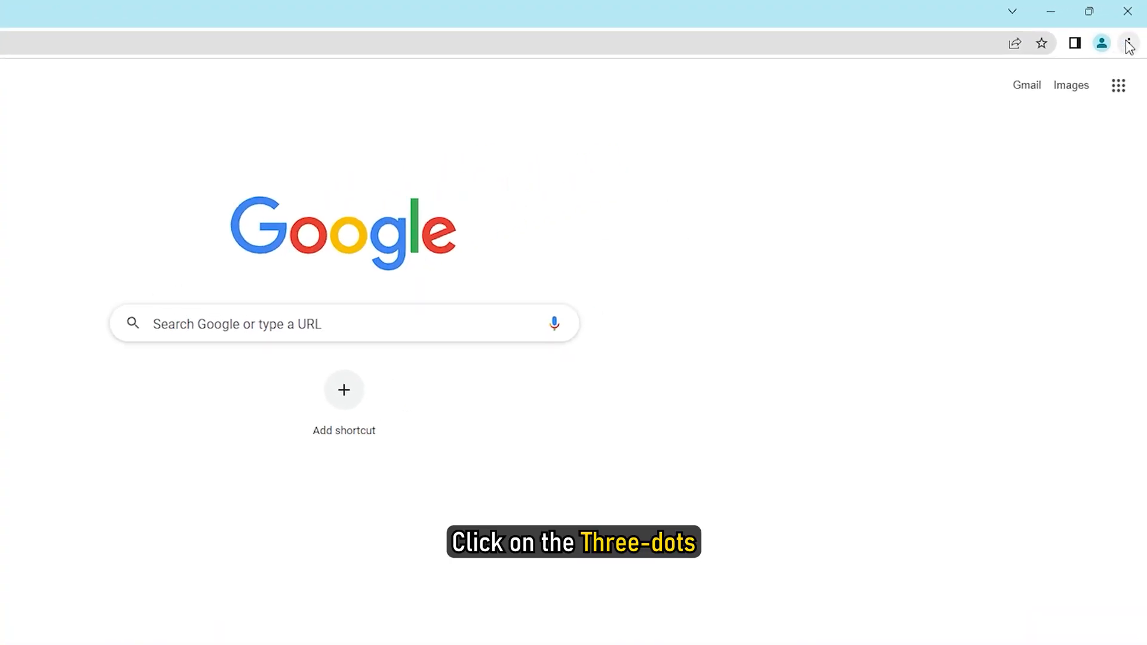
Clear browsing history, cookies and cached files for the All time range.
click(1128, 42)
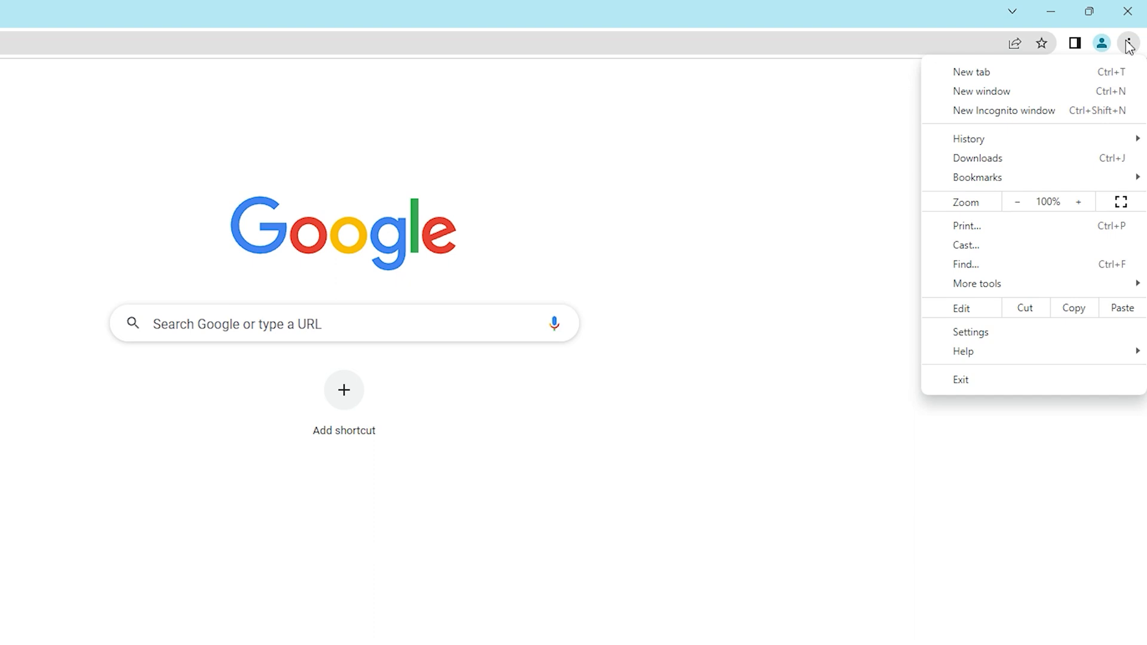
mouse_move(977, 284)
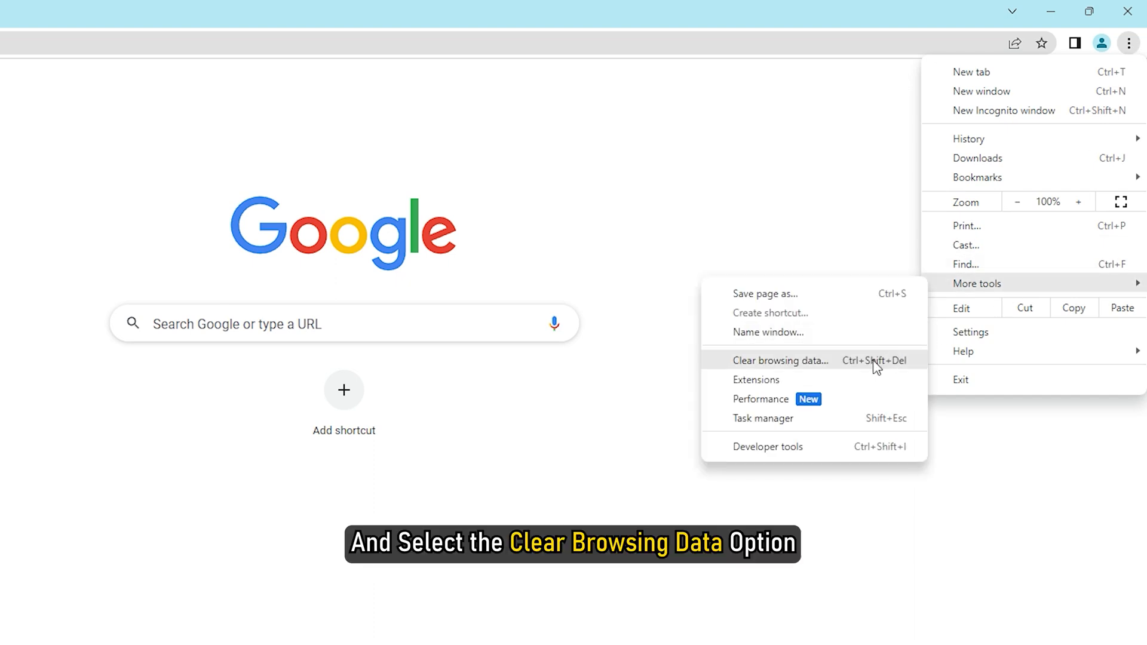
click(780, 360)
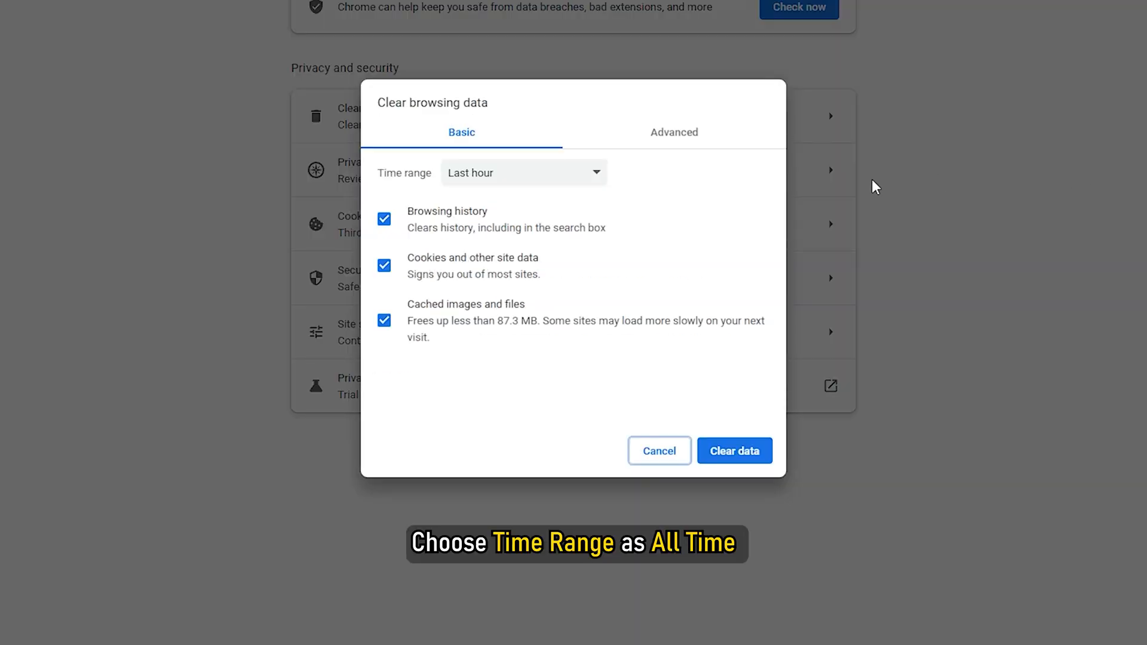
click(524, 172)
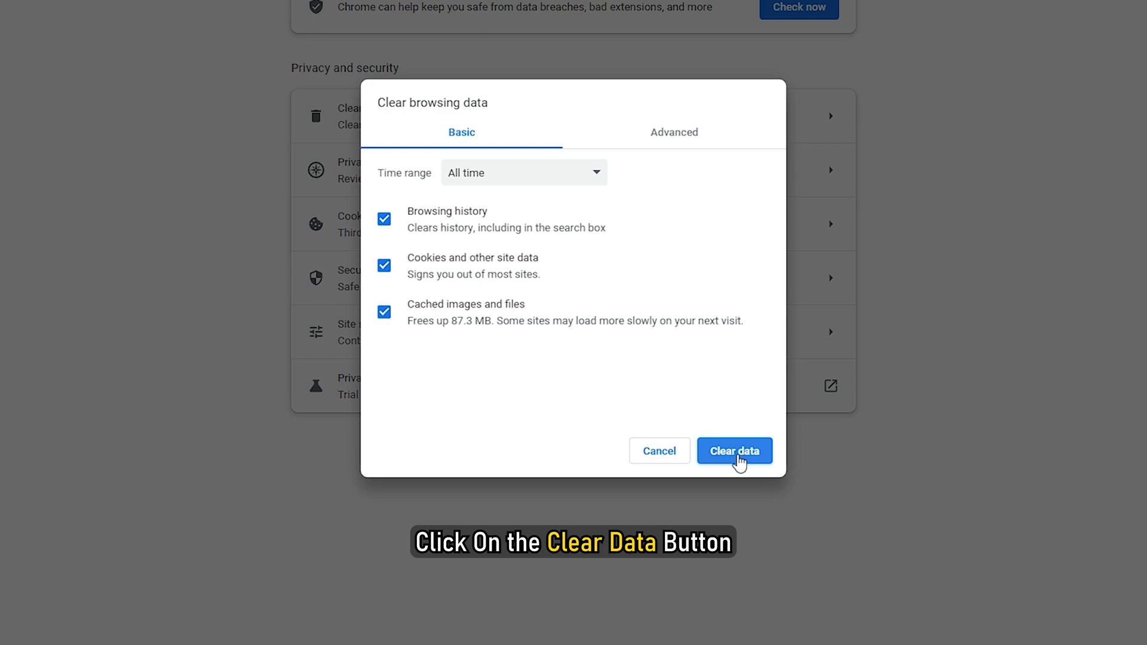
click(734, 450)
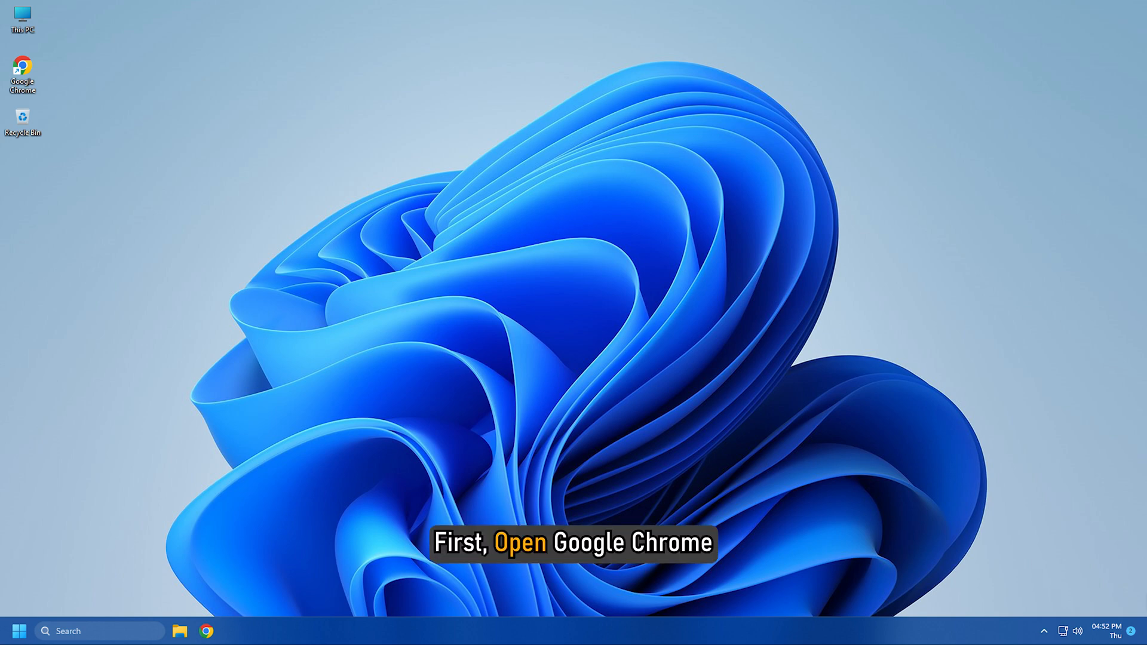
Switch off the Freezetab, Screen Shader and Speedtest extensions and start removing Speedtest by Ookla.
click(1131, 40)
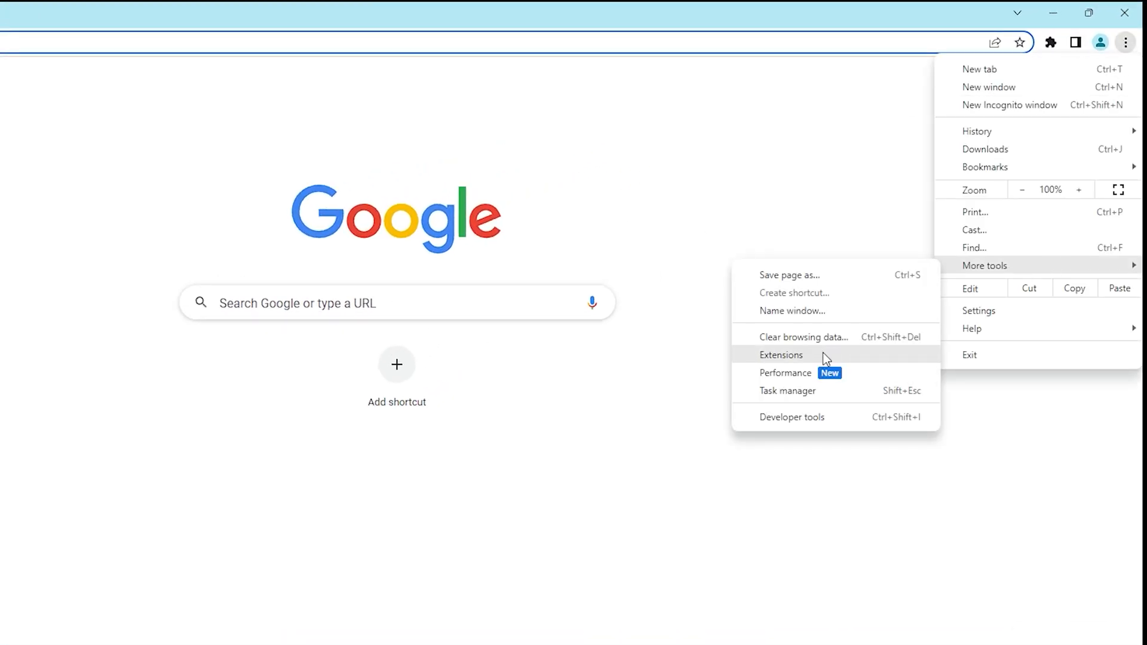
click(781, 355)
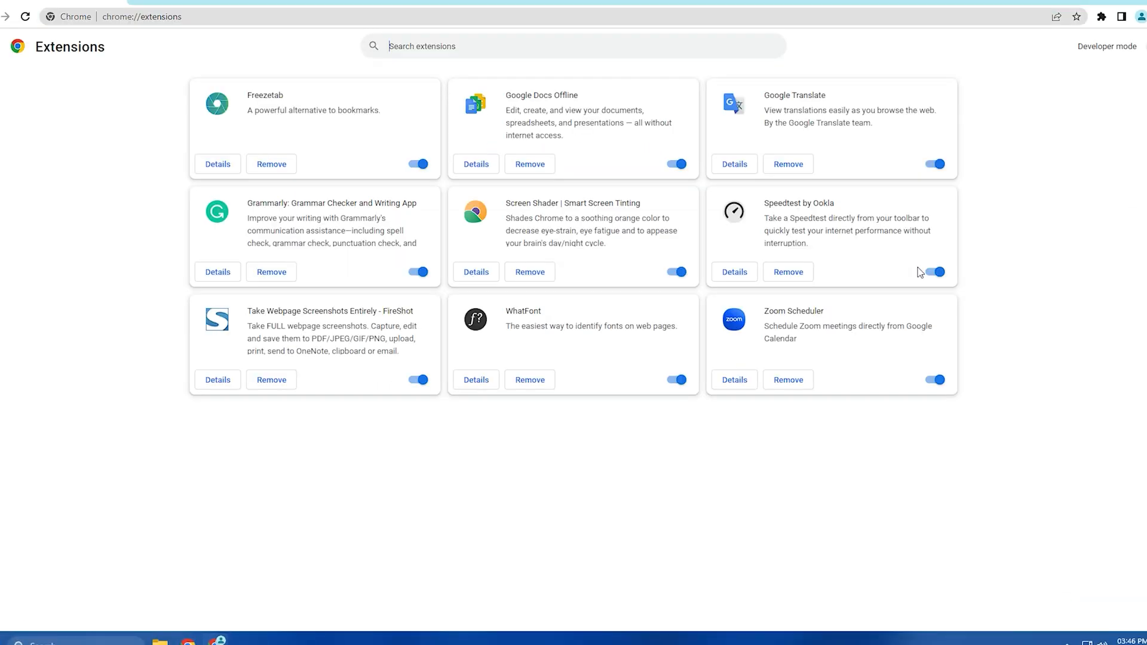
click(417, 164)
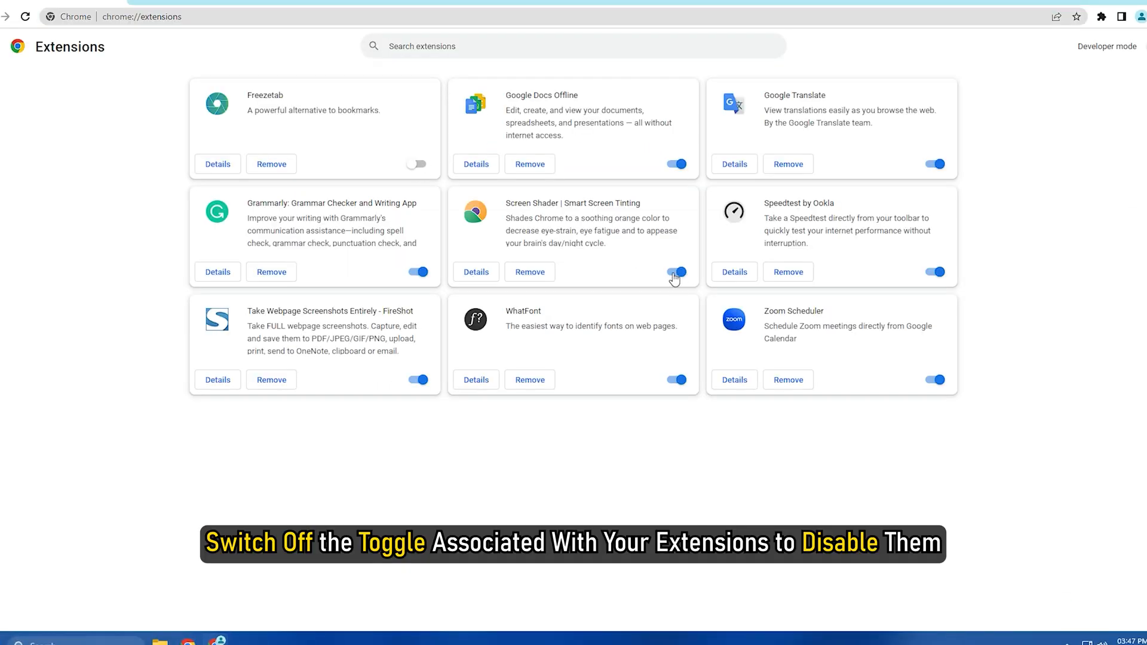
click(675, 272)
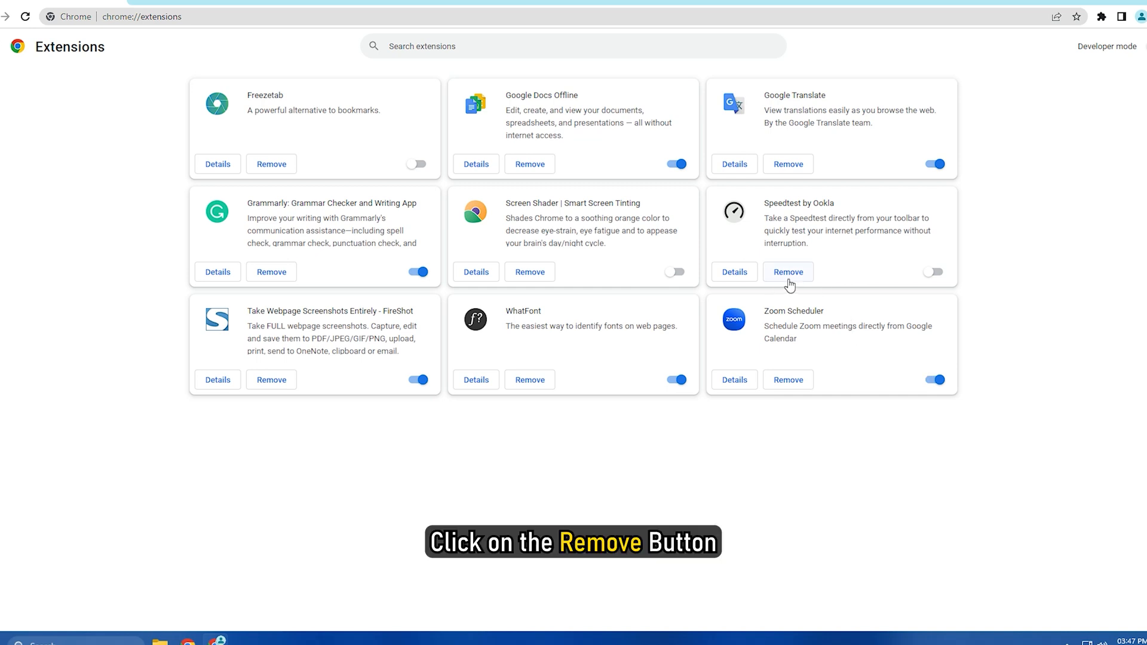
click(788, 272)
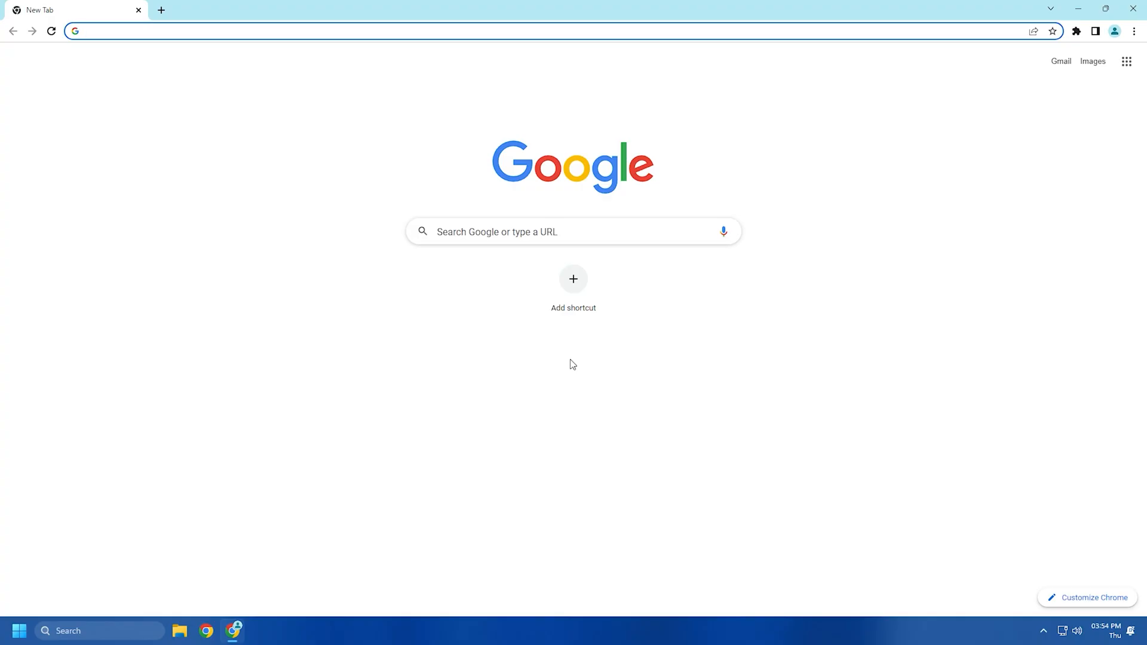
Switch off 'Use hardware acceleration when available' in System settings and relaunch Chrome.
click(1134, 31)
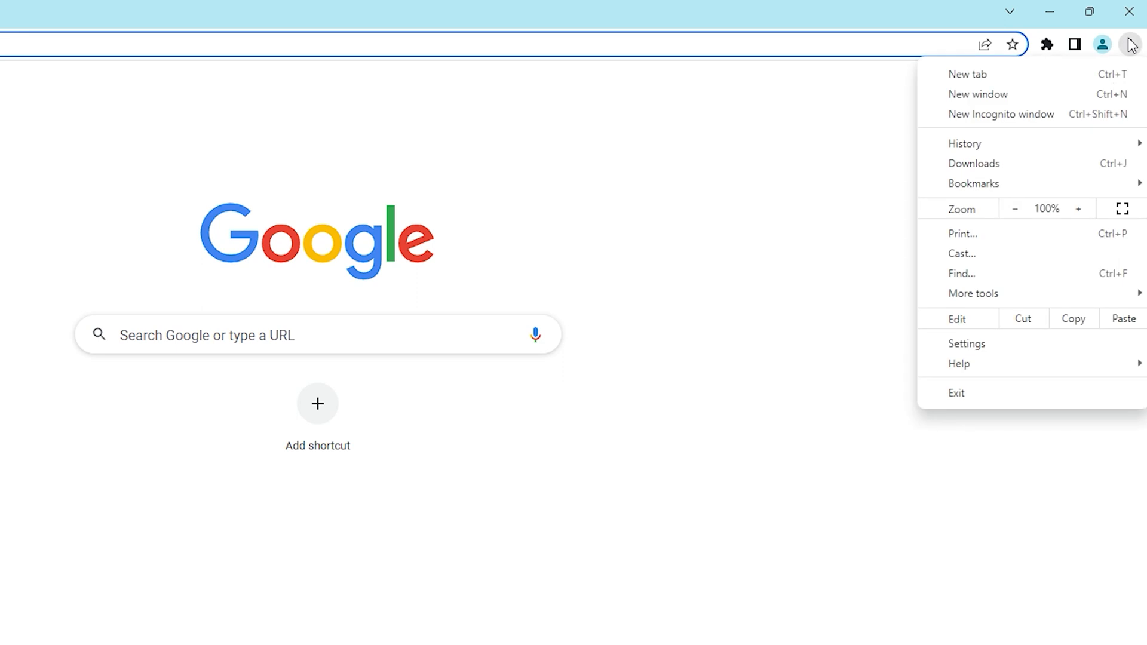
click(1009, 344)
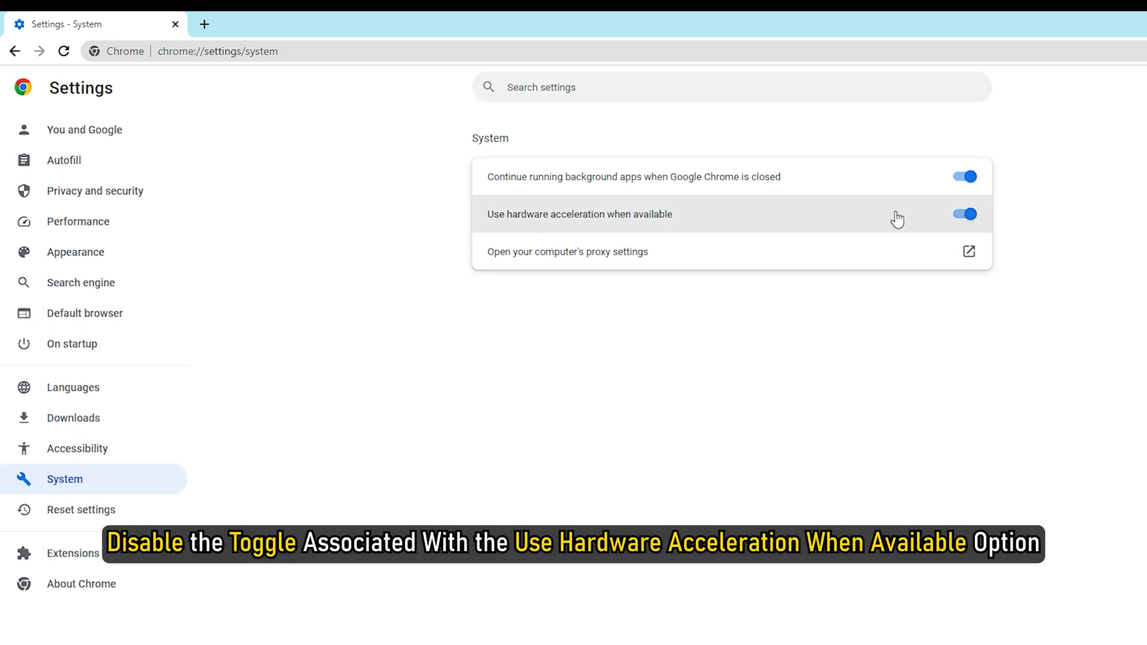
click(963, 214)
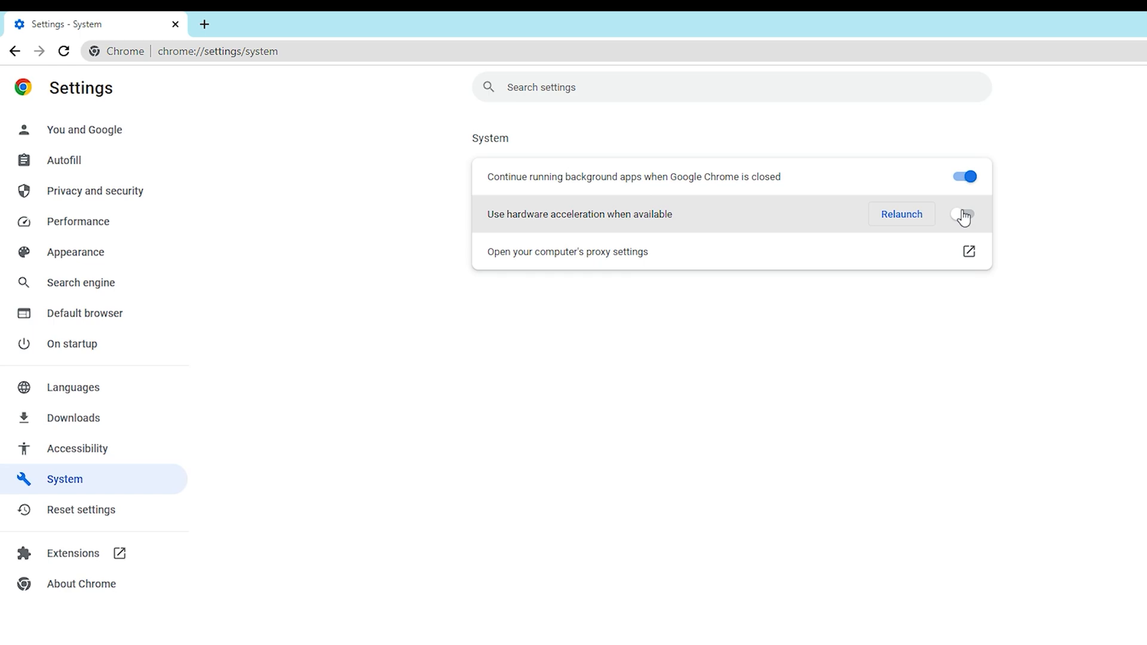
click(961, 214)
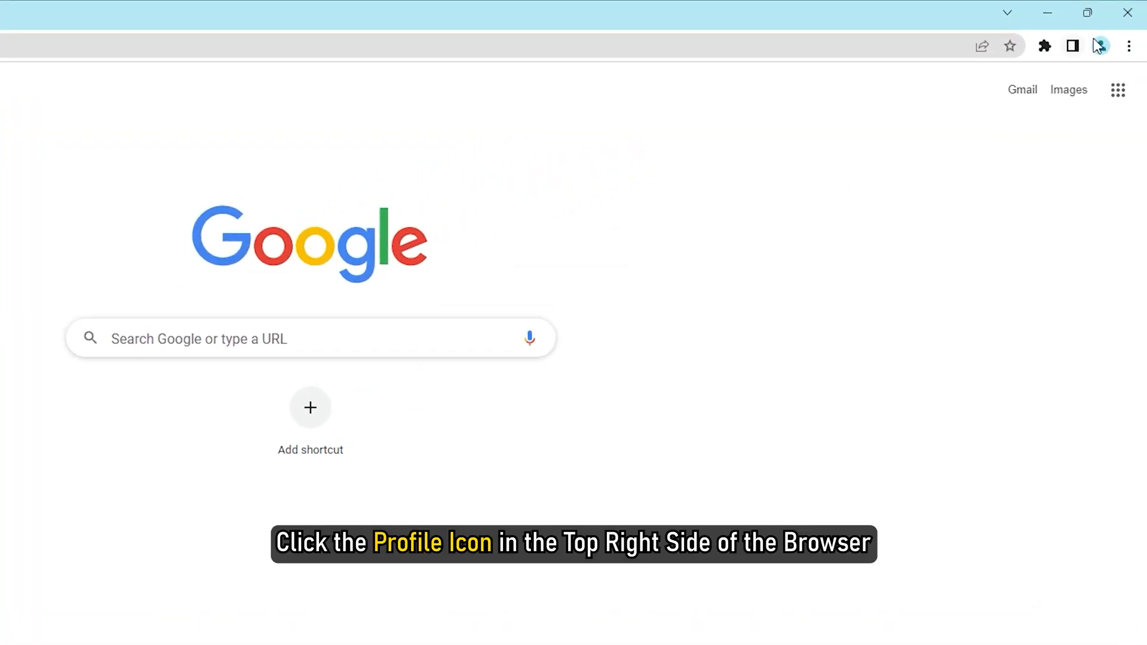
Add a TheWindowsClub profile with a light blue theme and desktop shortcut, then launch it.
click(1097, 45)
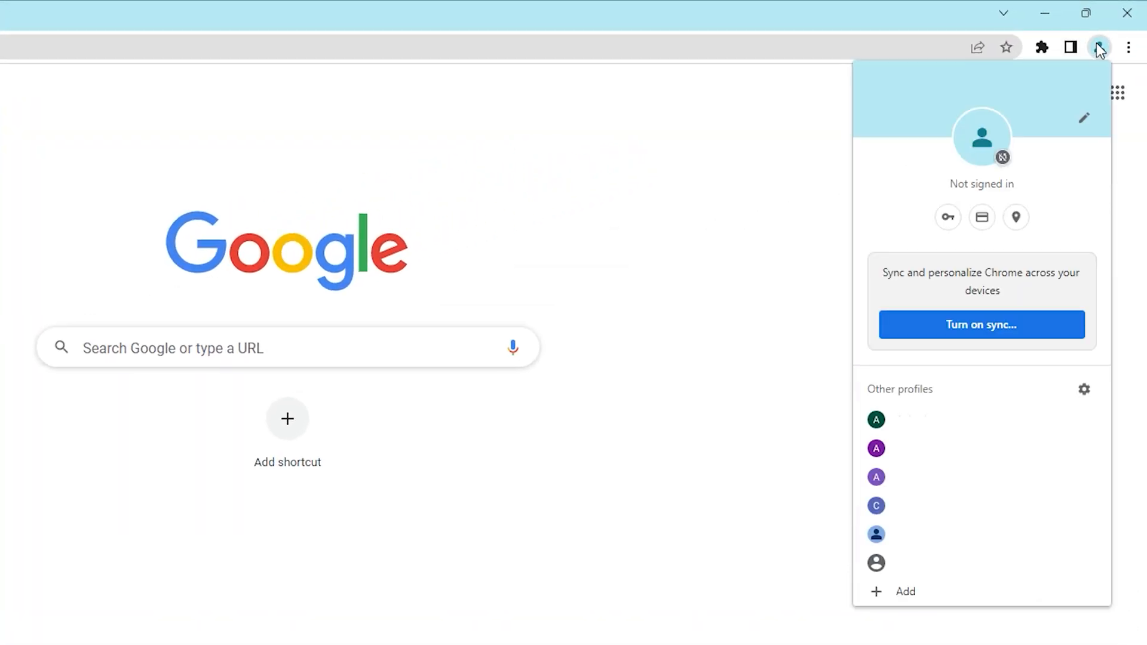
click(904, 591)
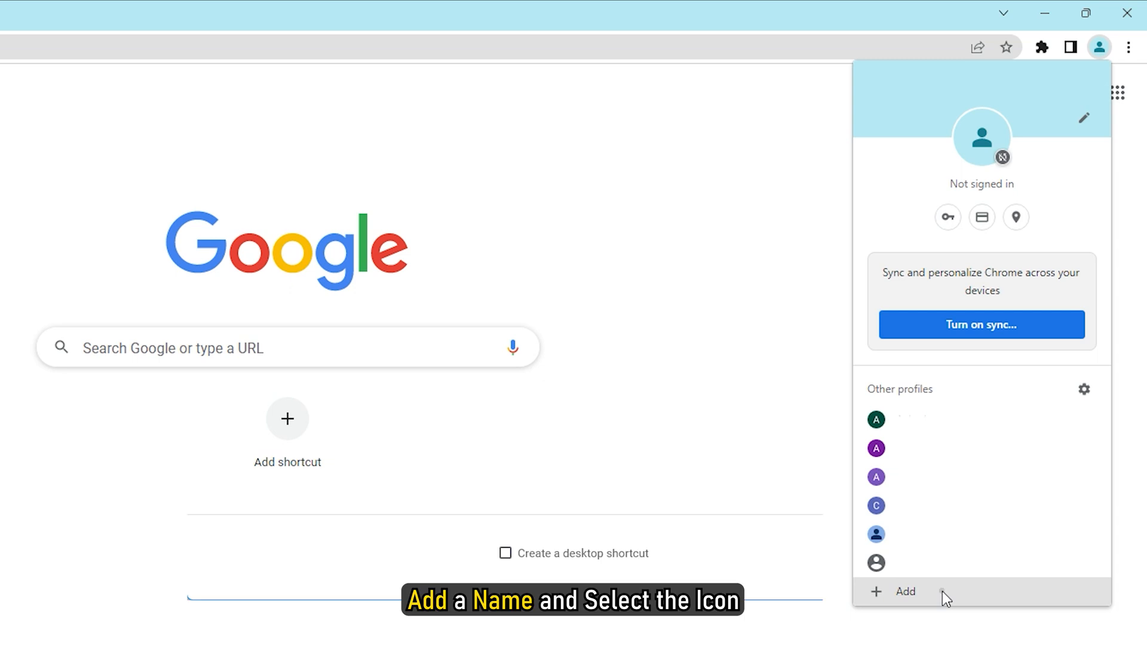
click(904, 591)
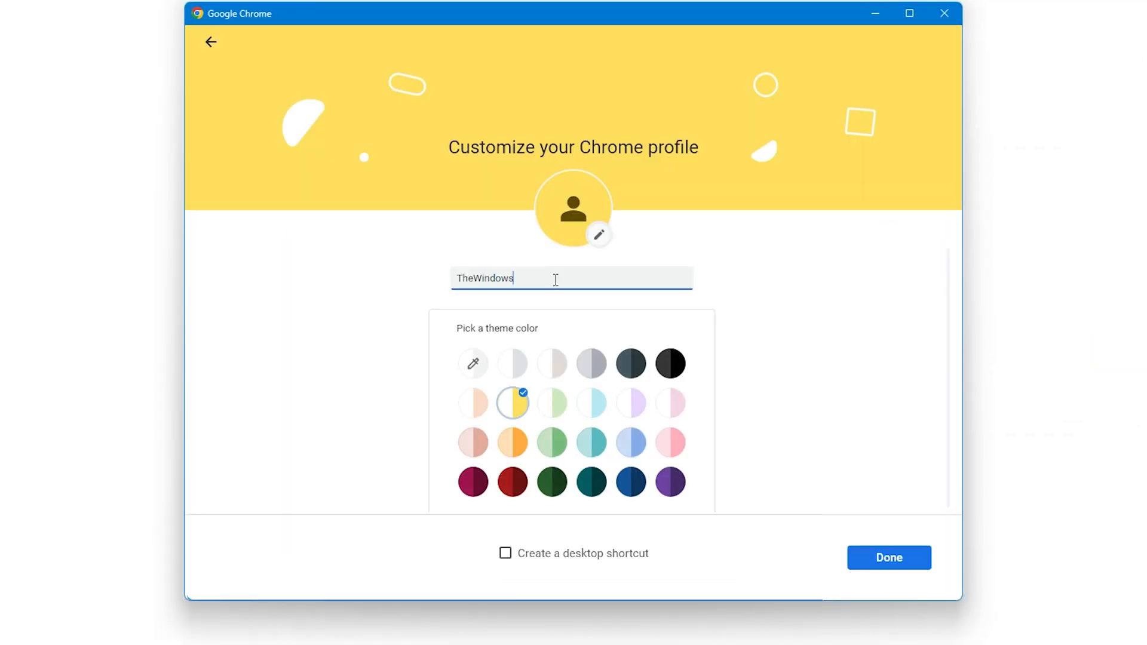
click(631, 442)
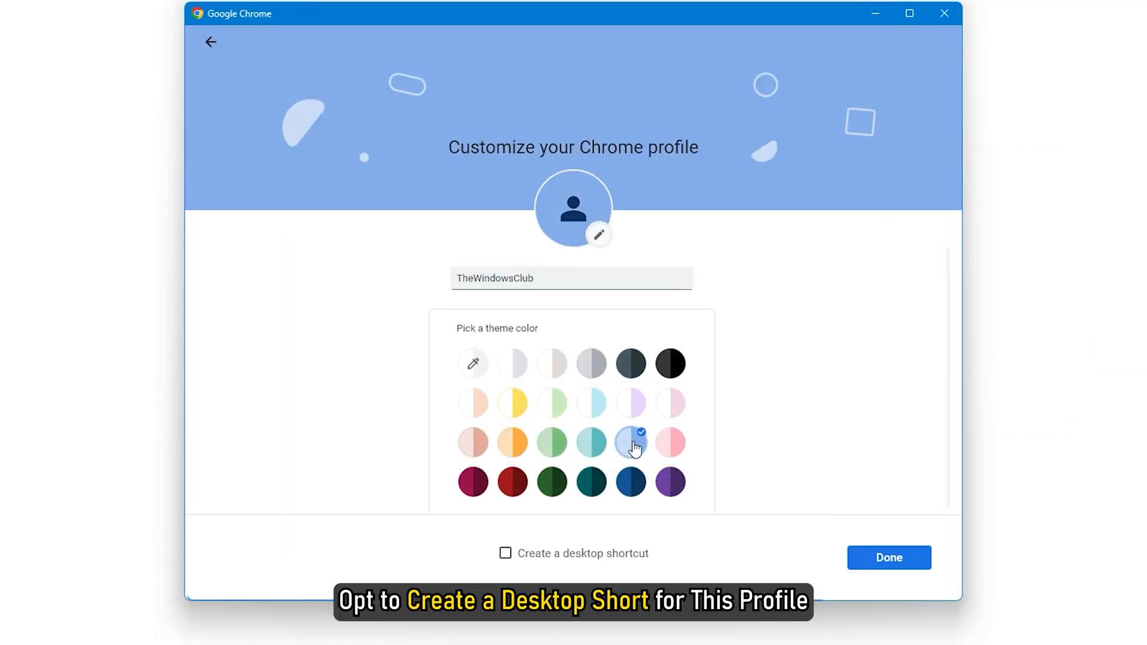
click(504, 554)
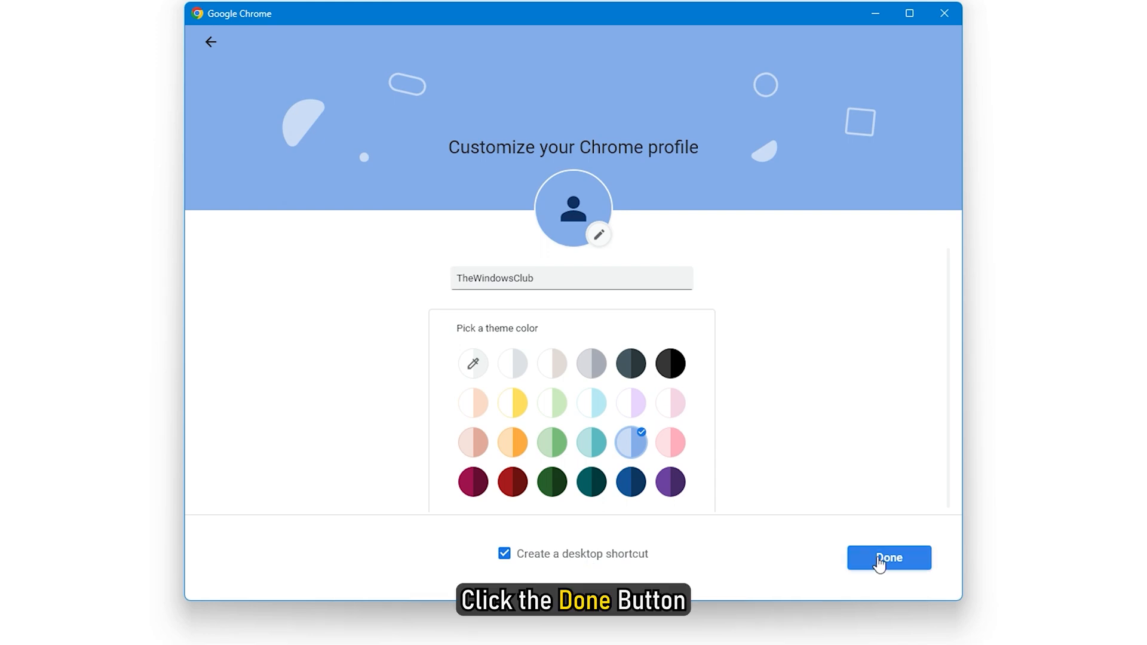
click(889, 557)
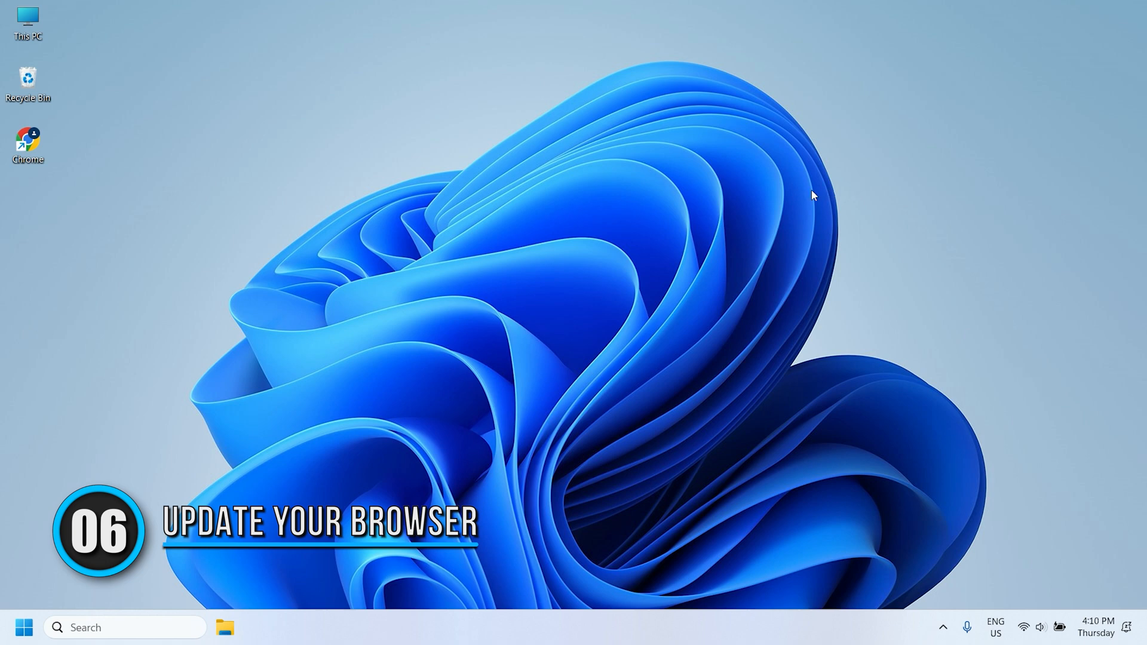
double_click(27, 139)
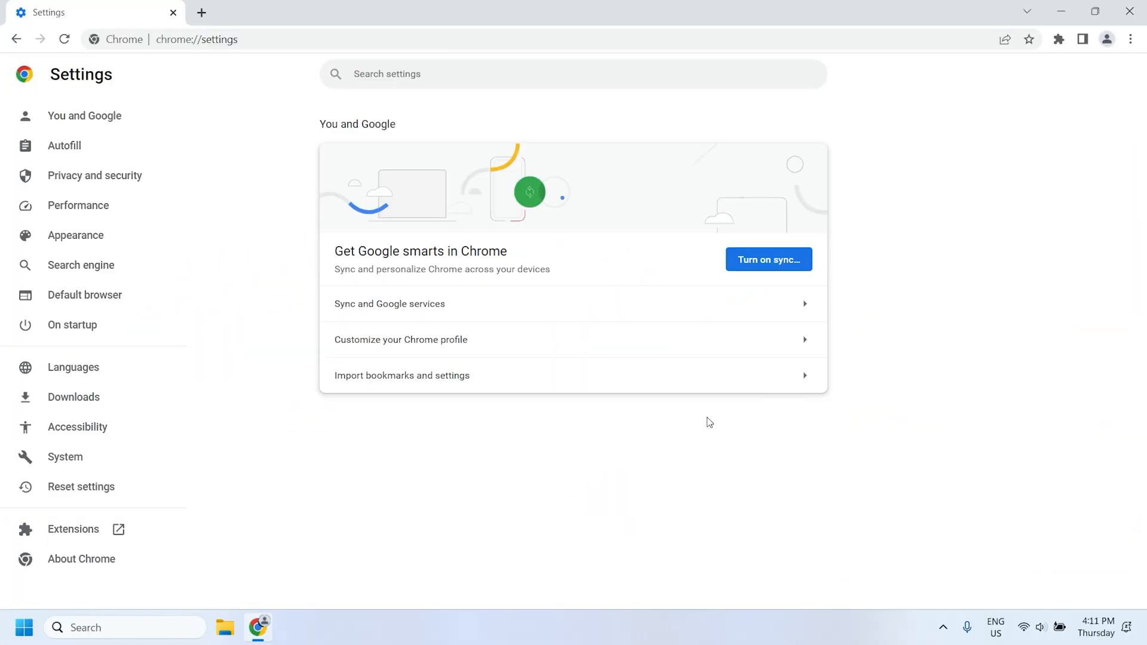
Show a fresh Google new tab page in the new profile's window.
click(81, 559)
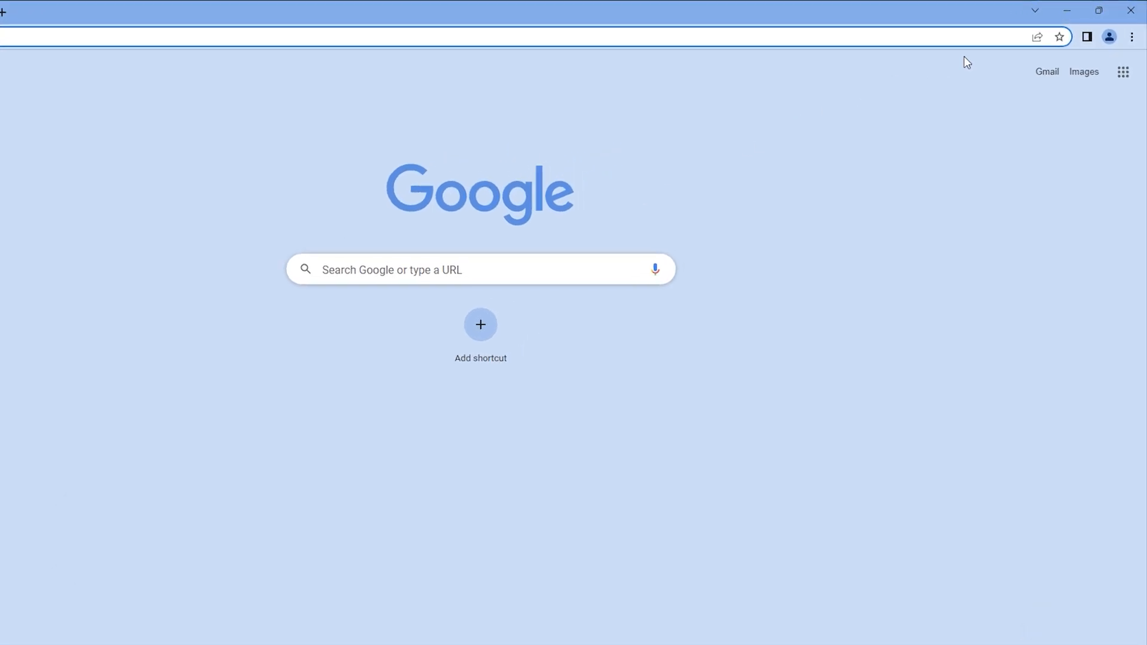
Restore Chrome's settings to their original defaults and confirm the reset.
click(1127, 36)
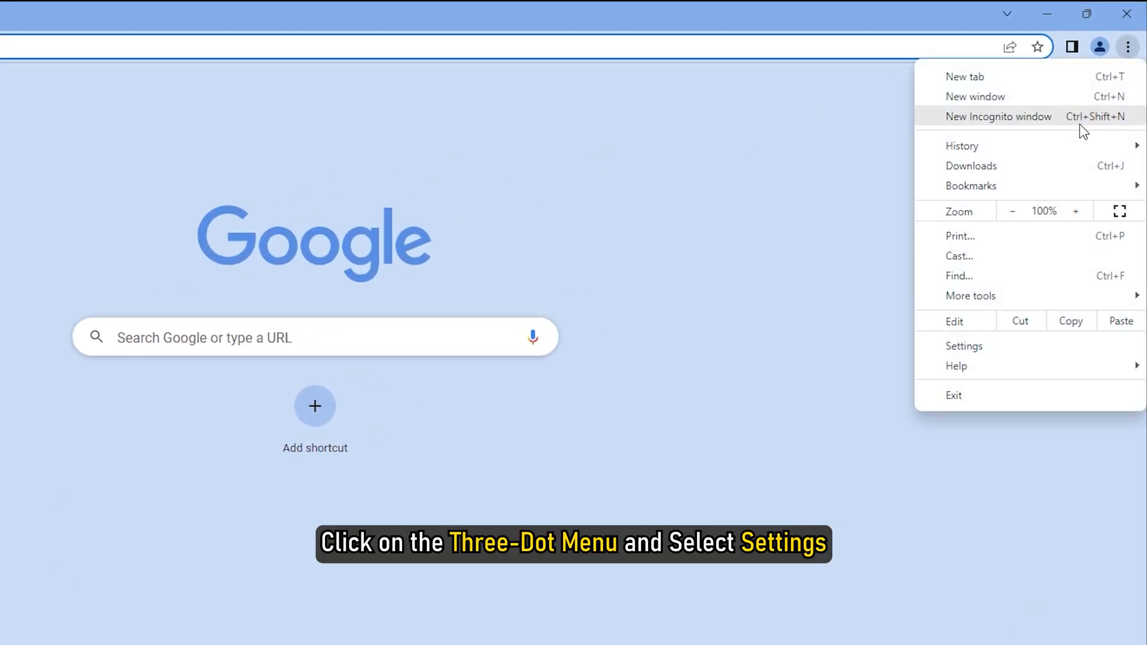
click(963, 346)
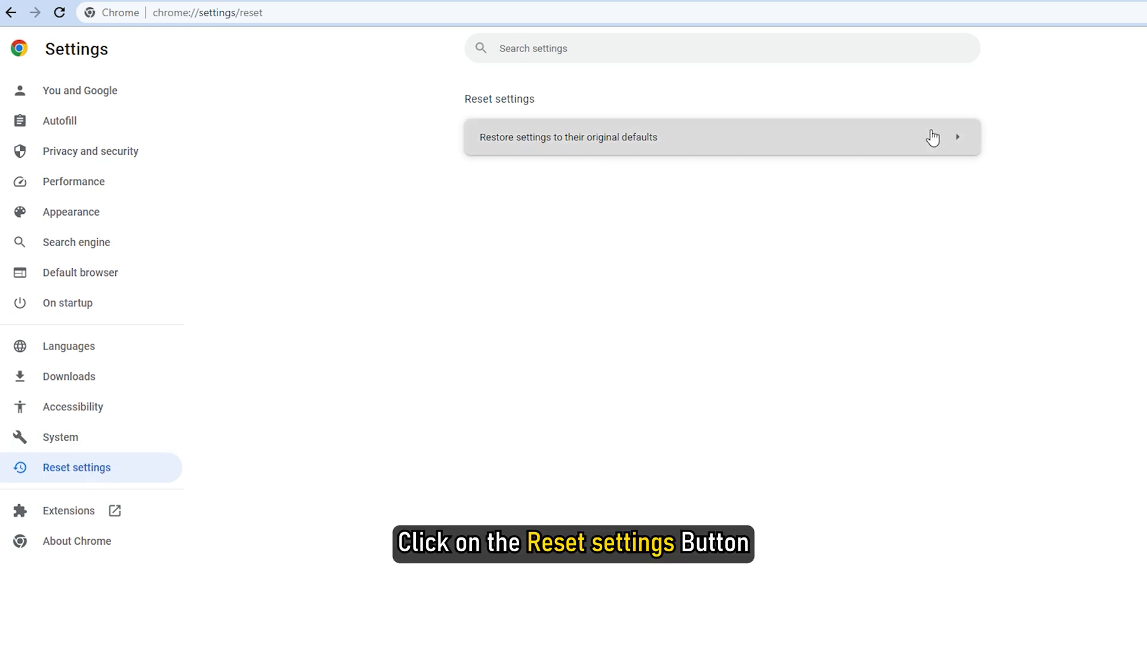
click(569, 137)
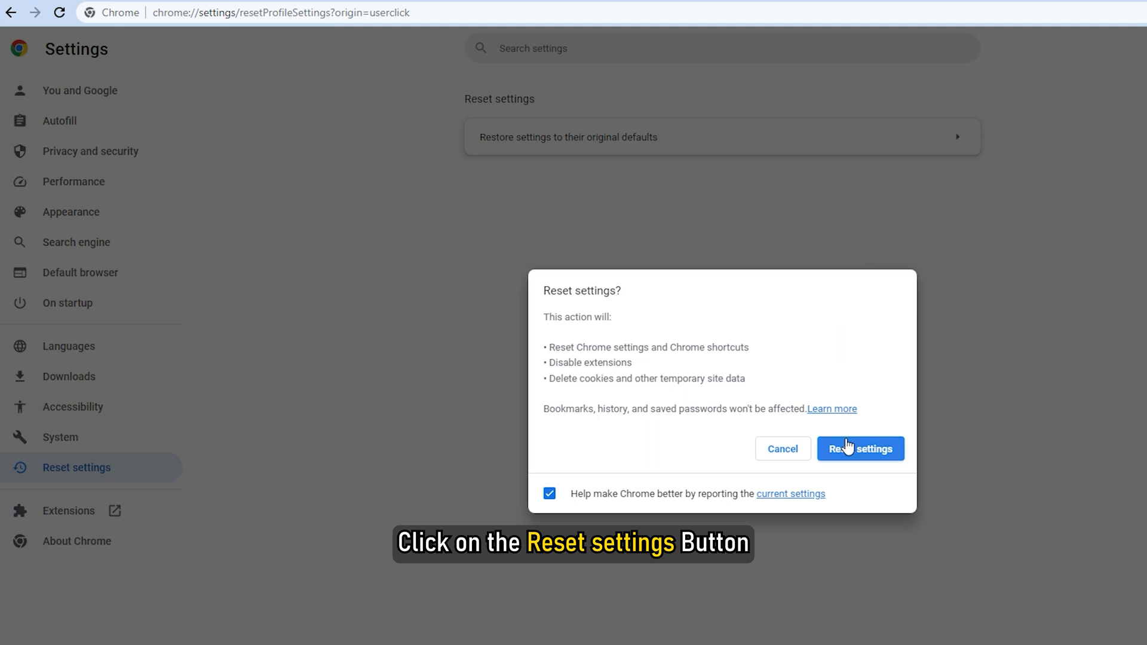
click(860, 448)
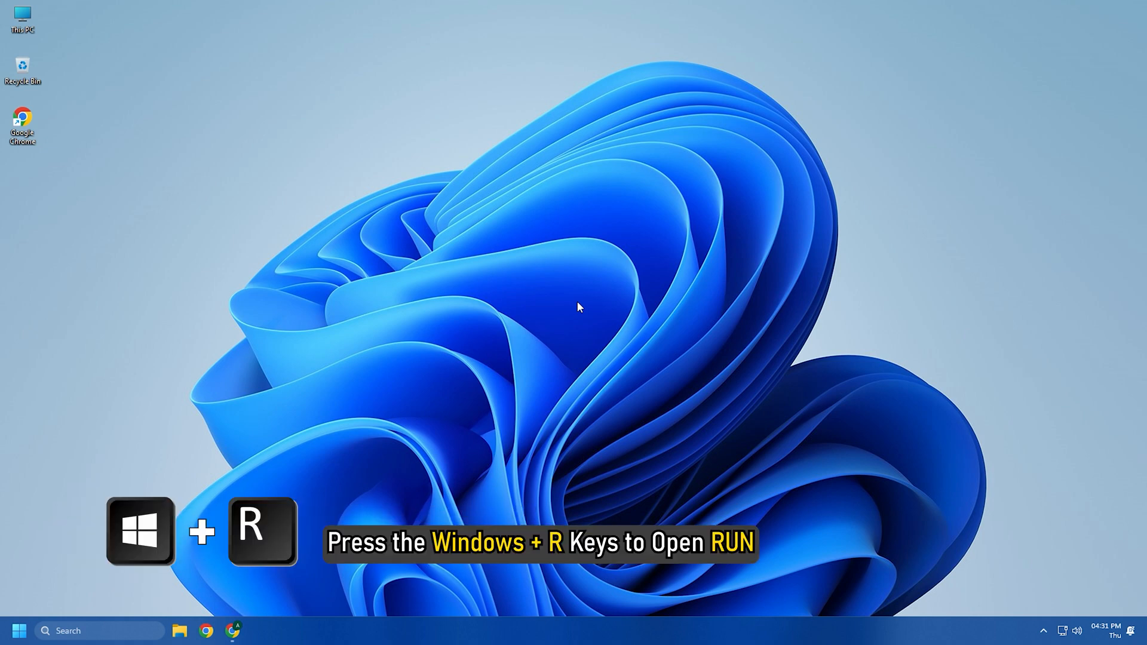
Run sysdm.cpl to reach System Properties and its Advanced settings.
key(Win+r)
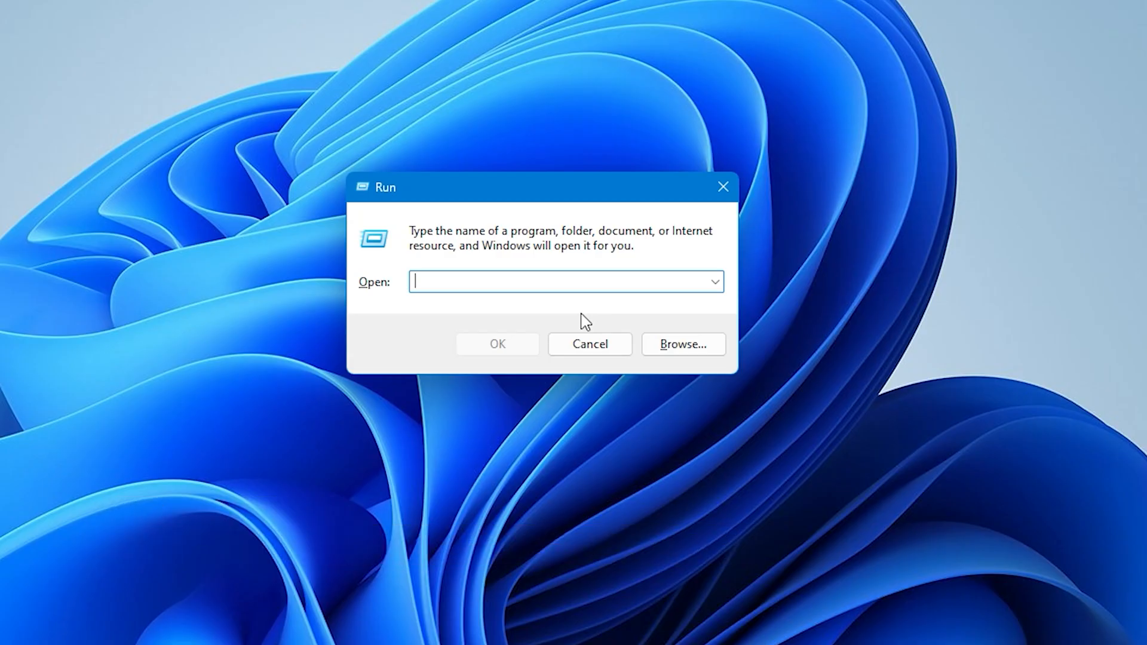
text(sysdm)
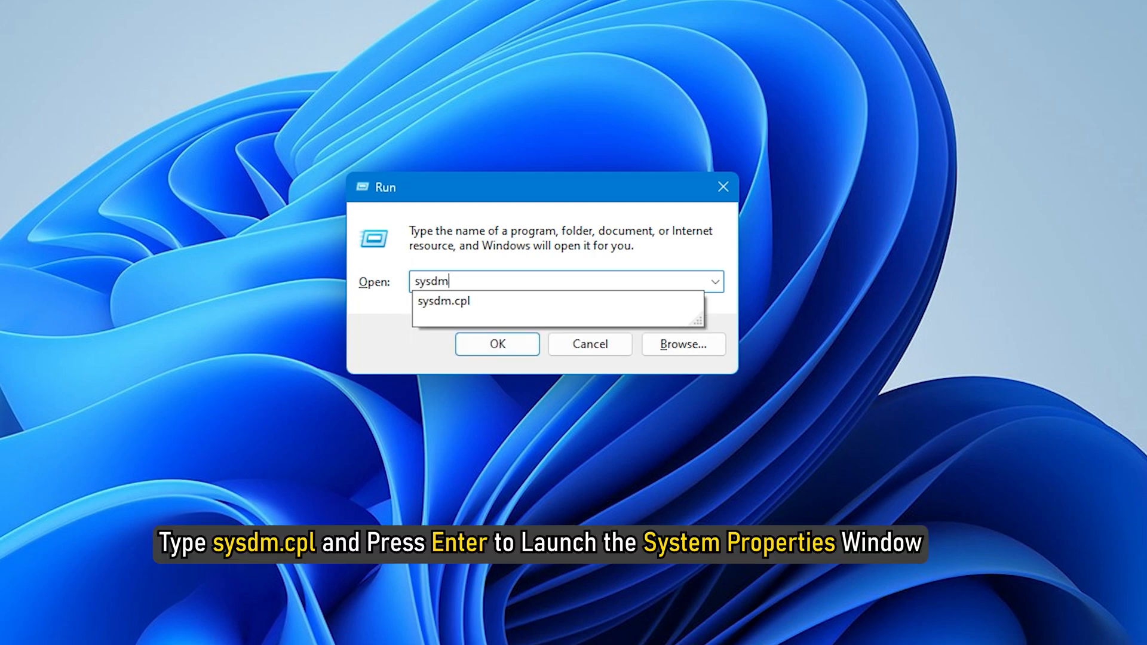
key(Enter)
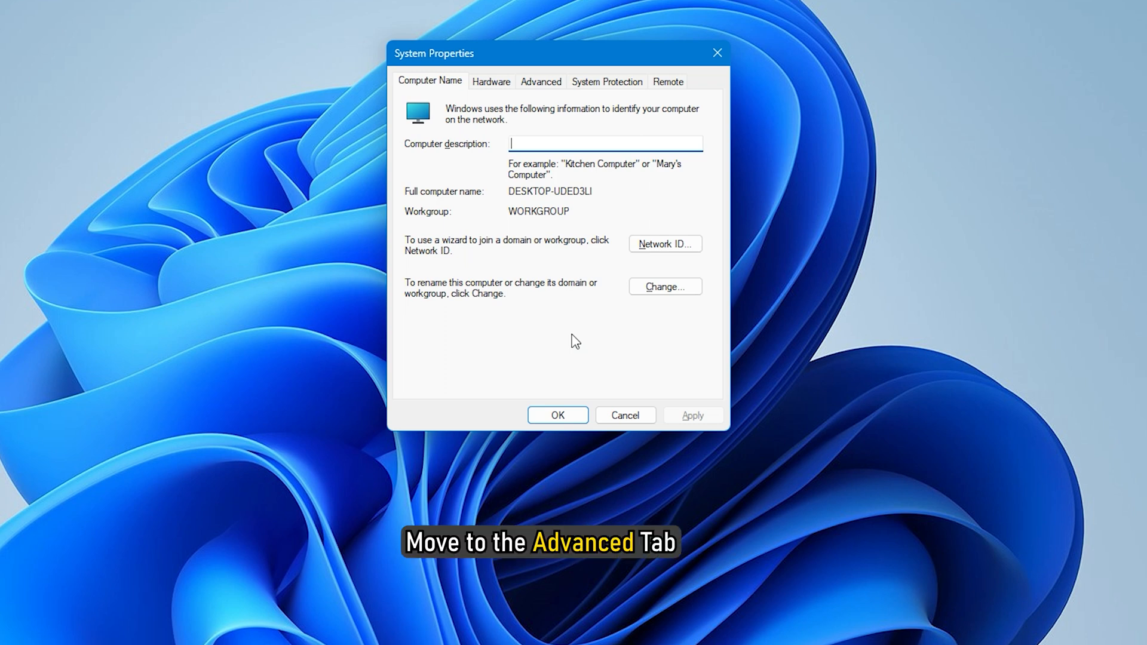
click(540, 81)
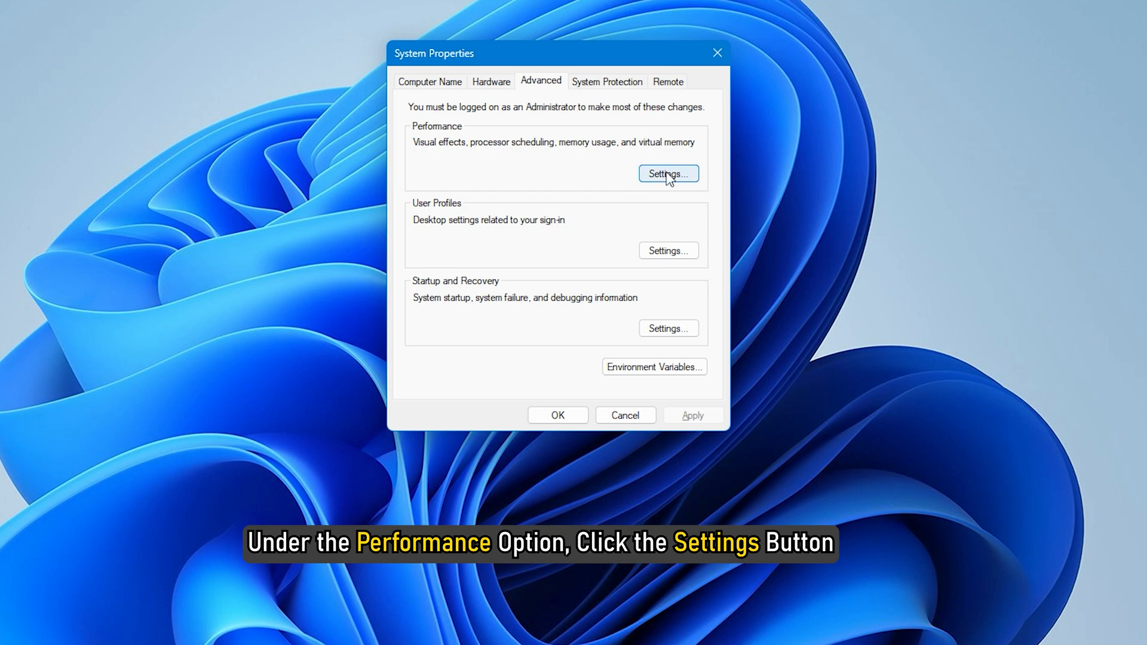
Reach the Virtual Memory dialog through Performance Options' Advanced settings.
click(667, 173)
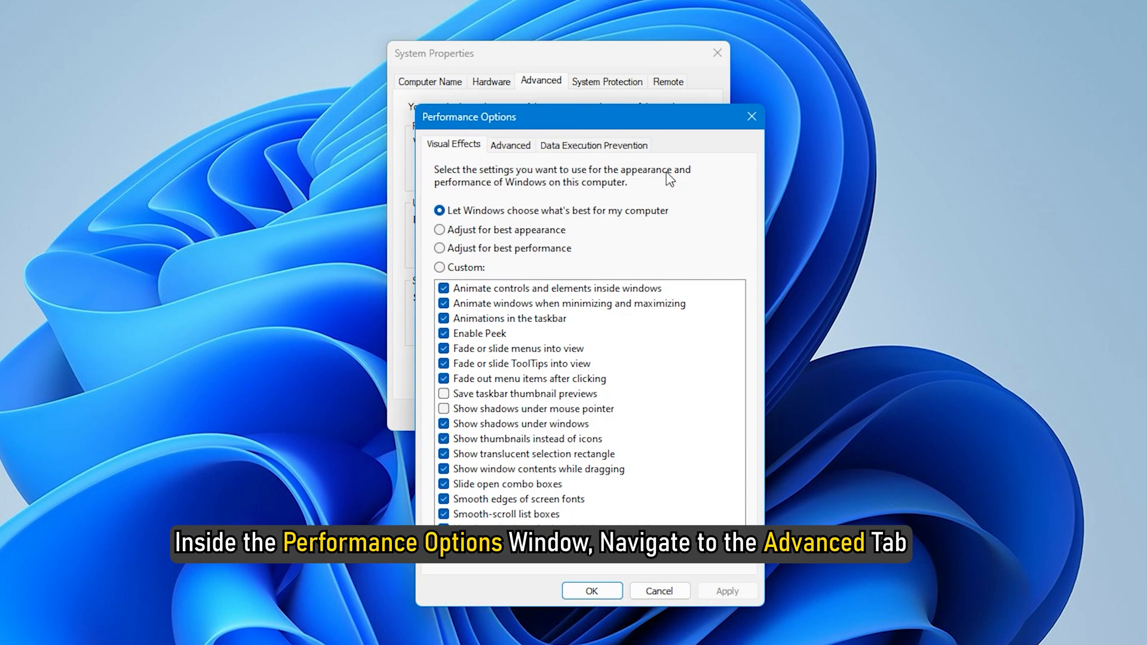
click(510, 146)
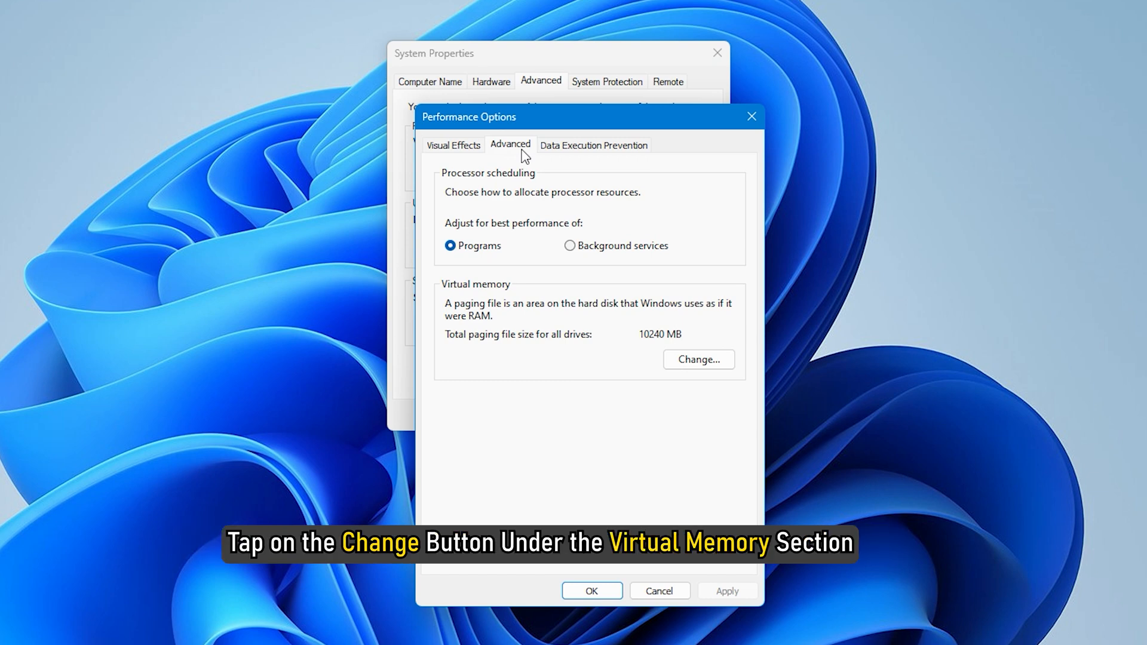
click(698, 359)
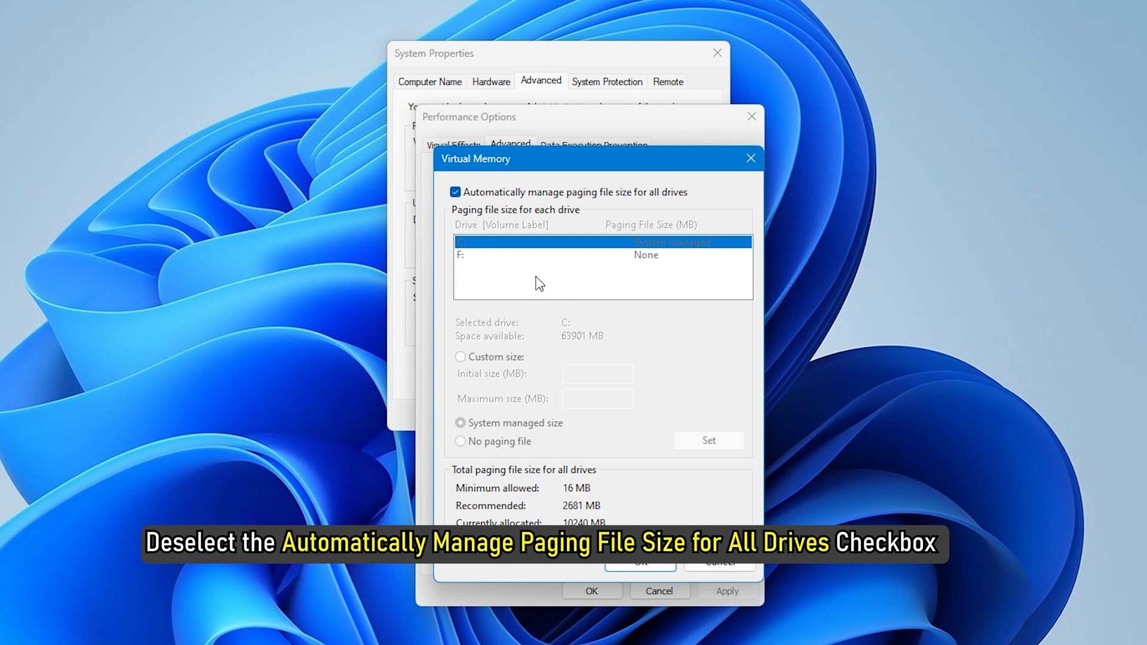
Set drive C to a custom paging file of 4000 MB initial and 12000 MB maximum and confirm.
click(455, 192)
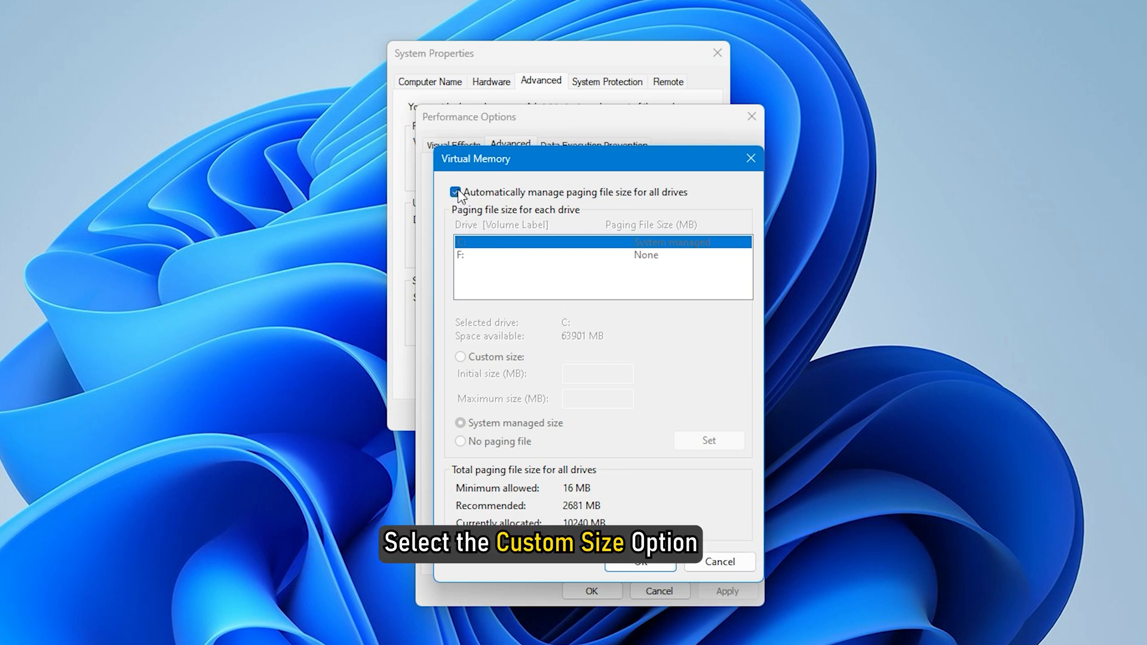
click(455, 192)
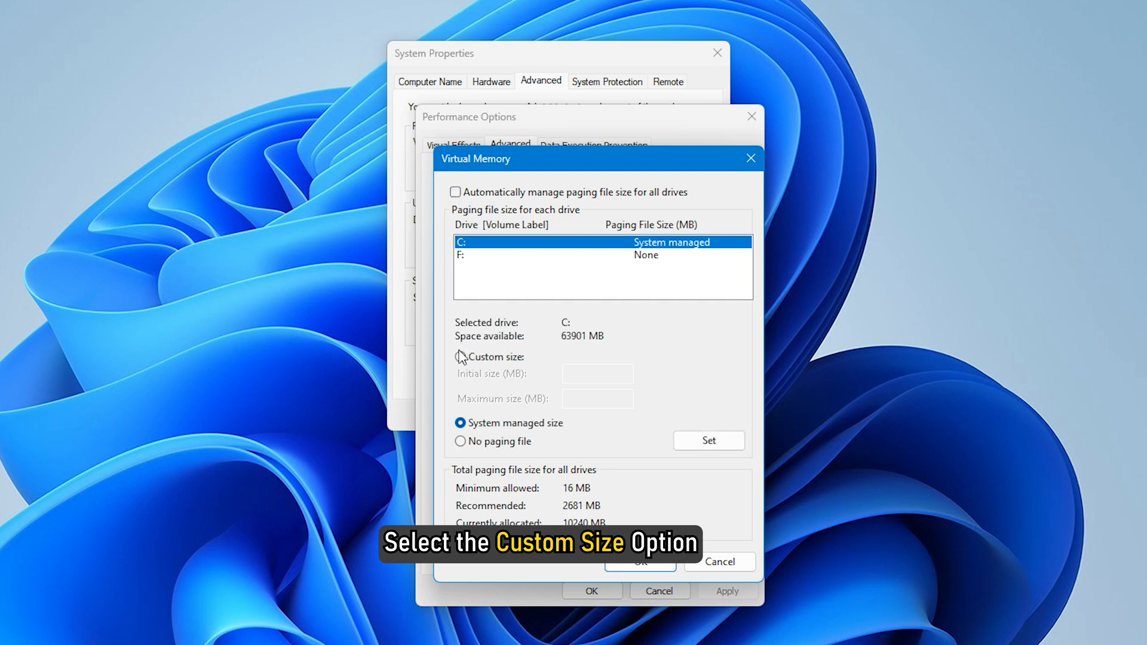
click(459, 357)
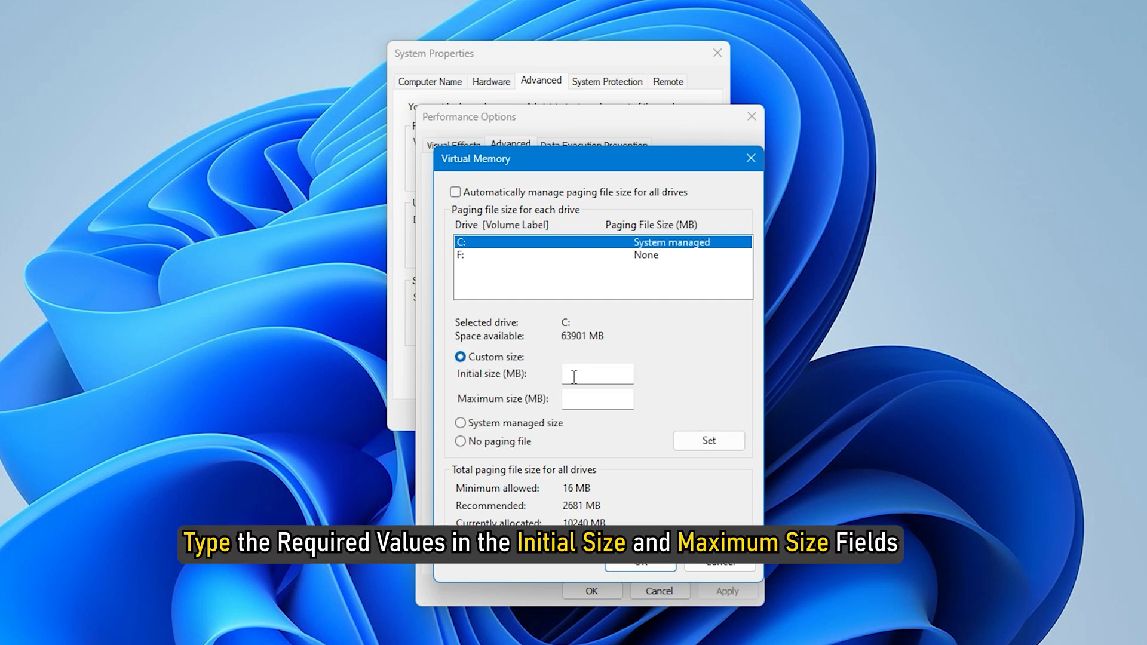
click(597, 374)
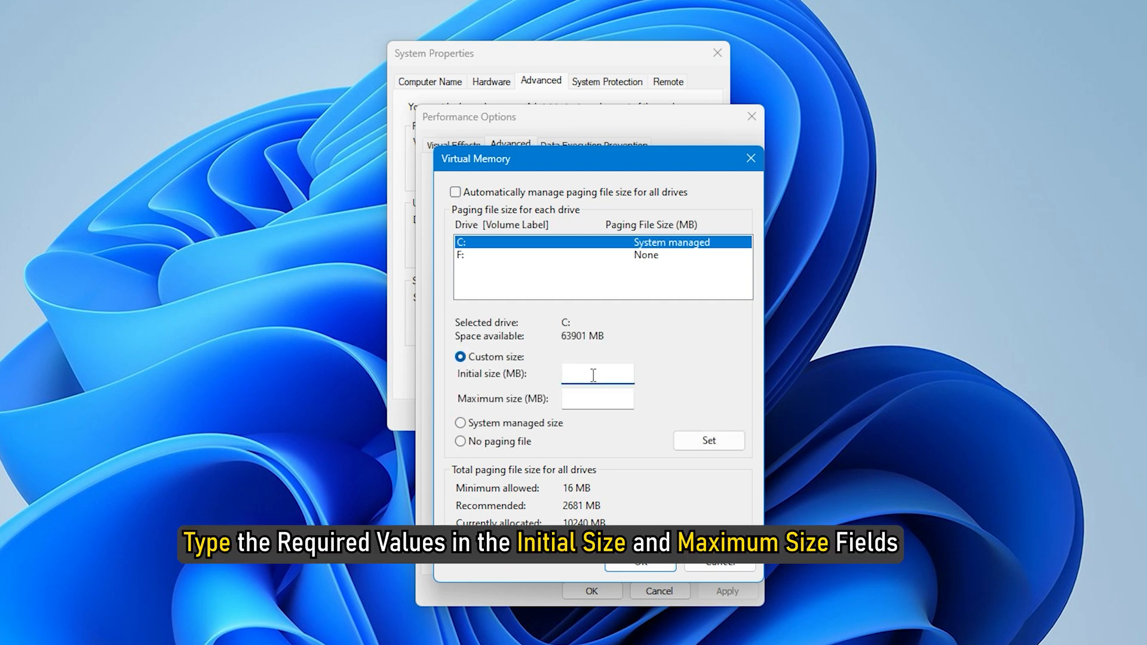
text(4000)
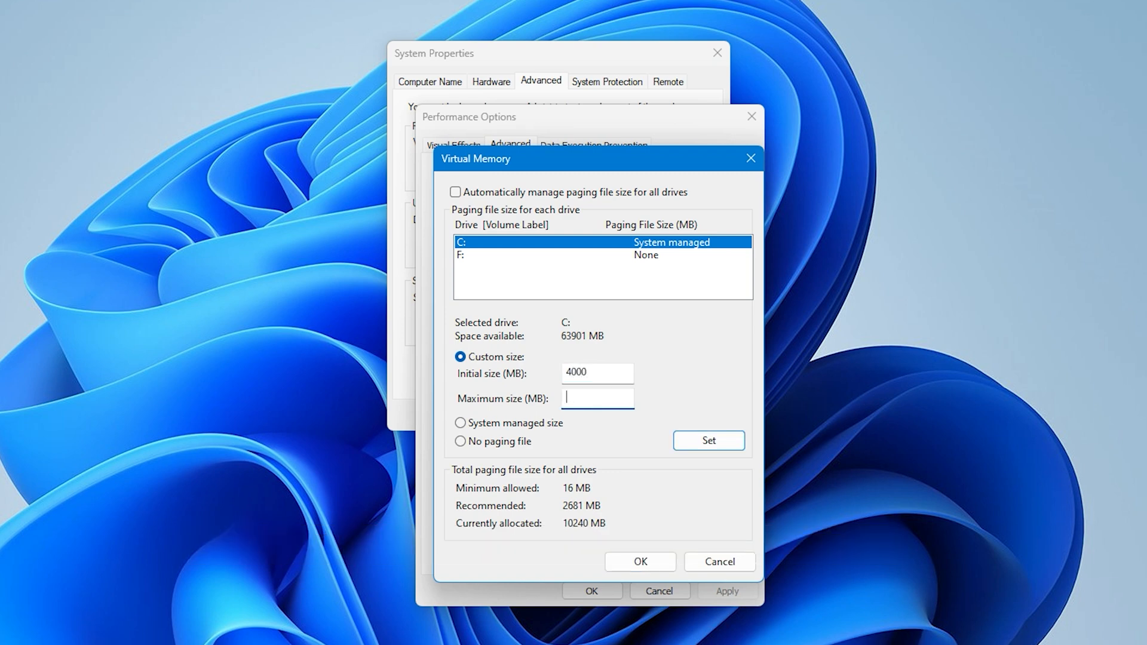
text(12000)
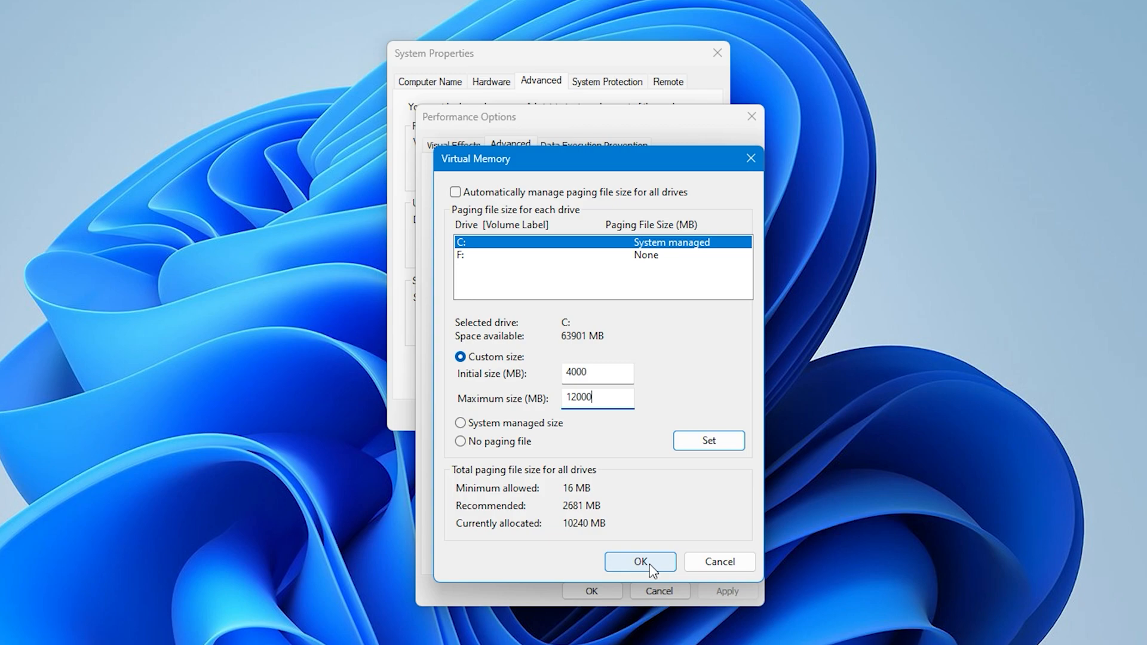
click(640, 561)
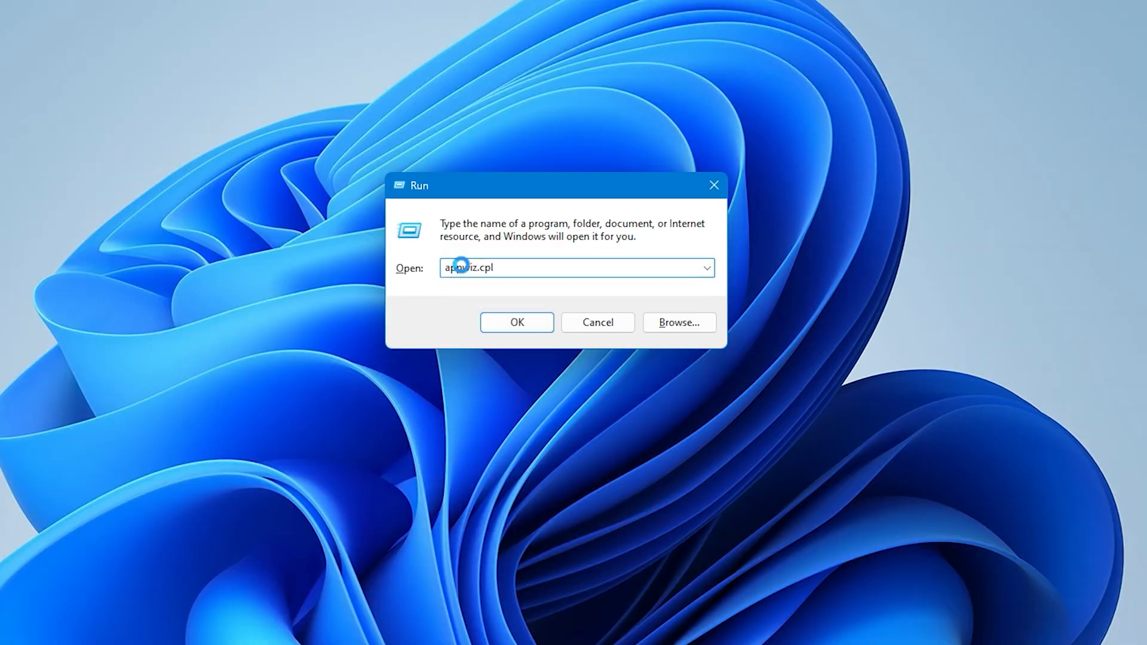
Begin uninstalling Google Chrome from the Programs and Features list.
click(517, 322)
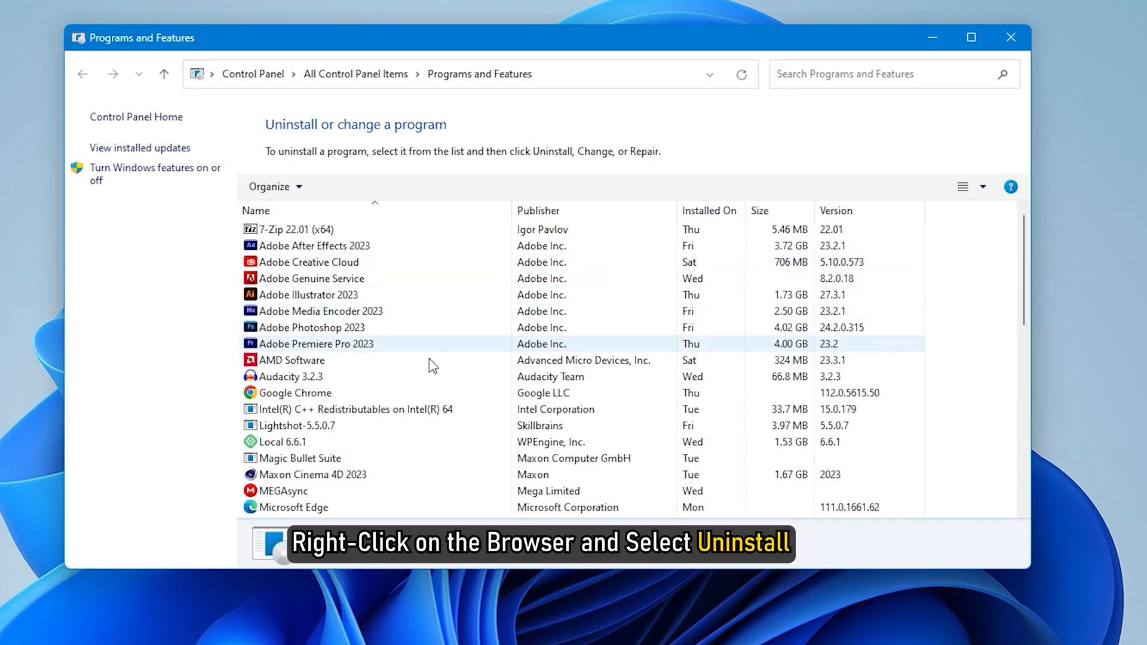
right_click(296, 393)
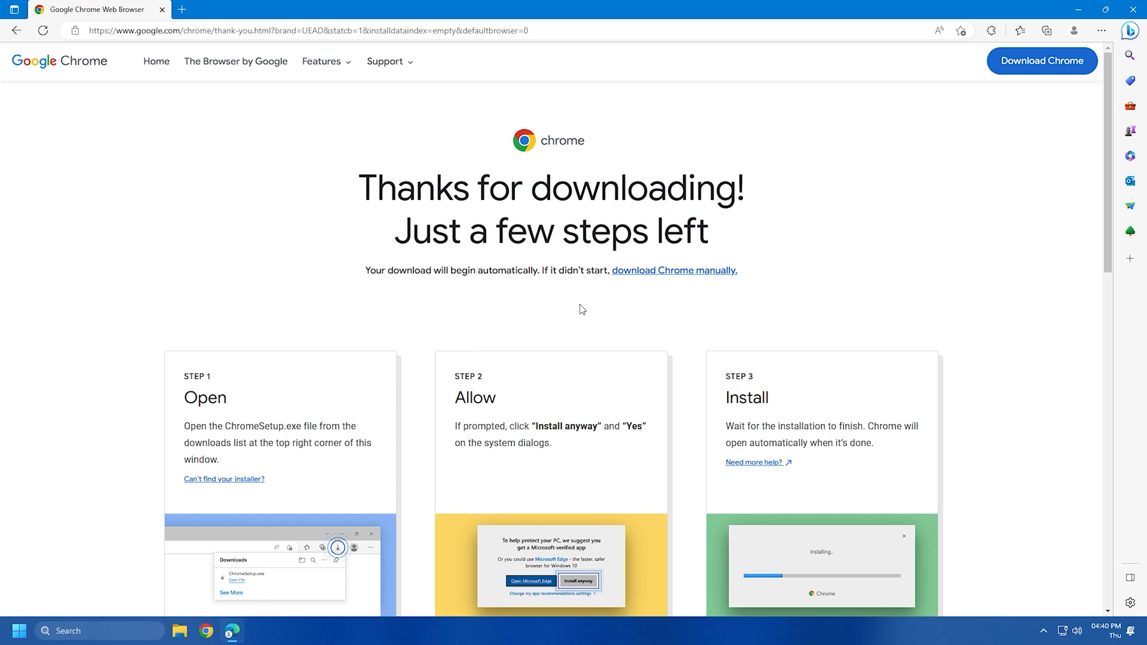
Download the Chrome installer from google.com/chrome, accepting the terms to begin the download.
click(1041, 60)
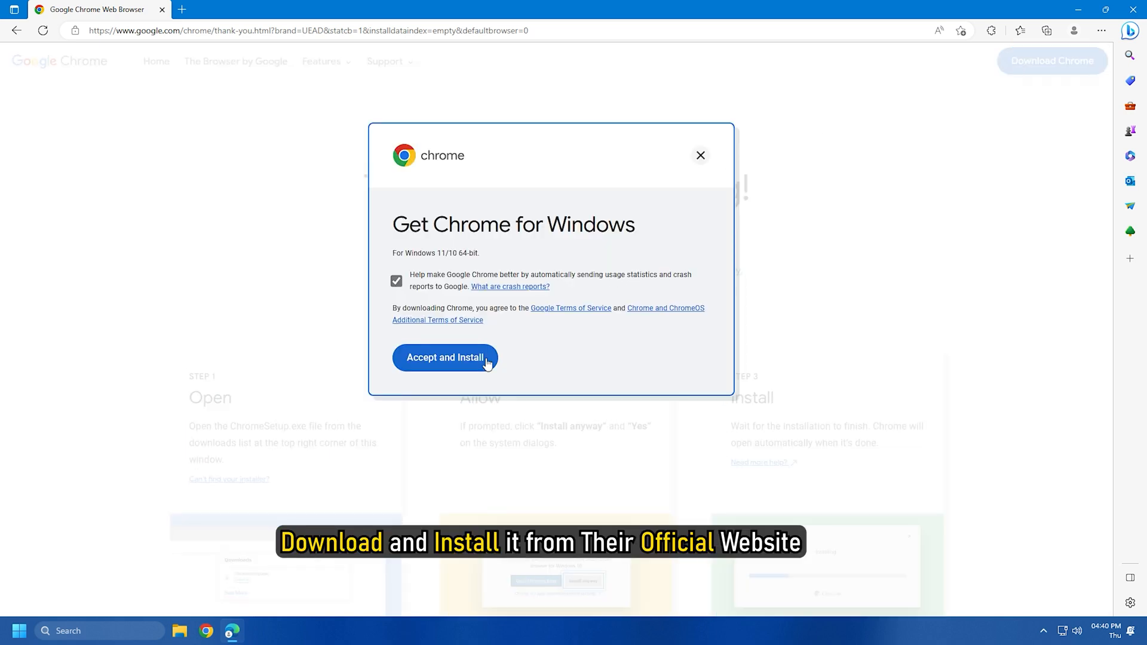
click(444, 357)
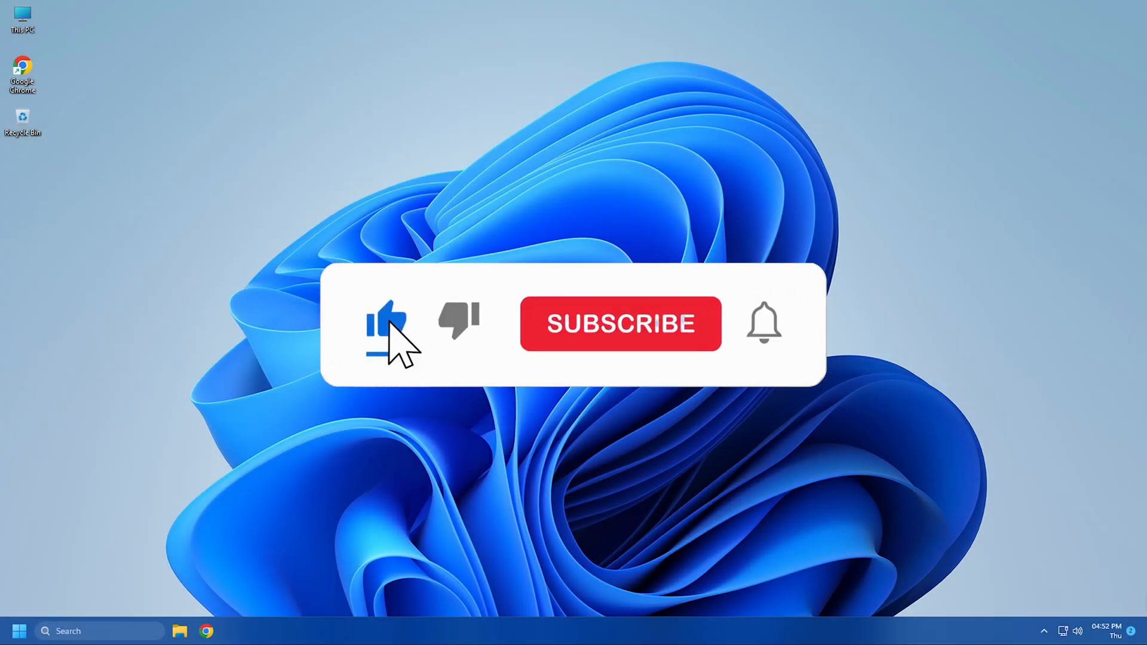
click(622, 323)
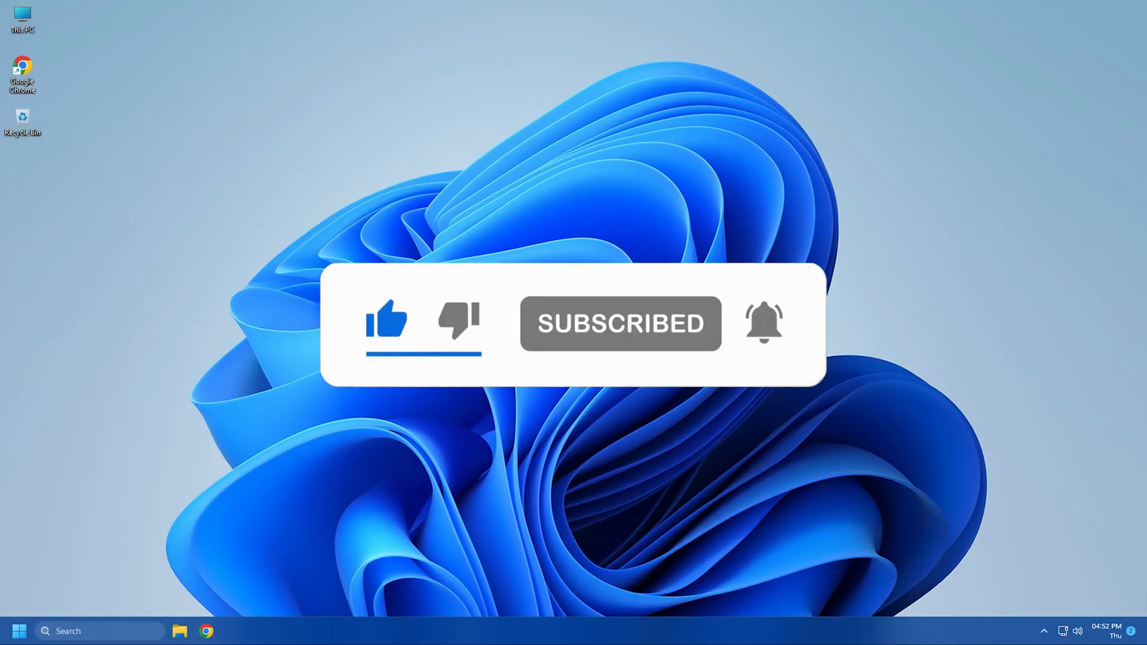